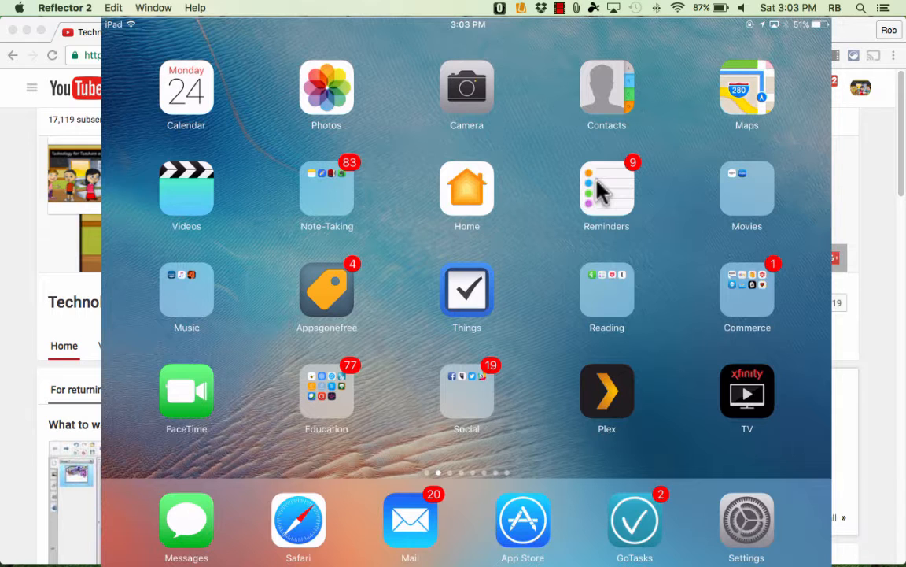
- Open the Education folder to show Voki Ed, Spark Video, TinyTap and Toontastic
click(326, 391)
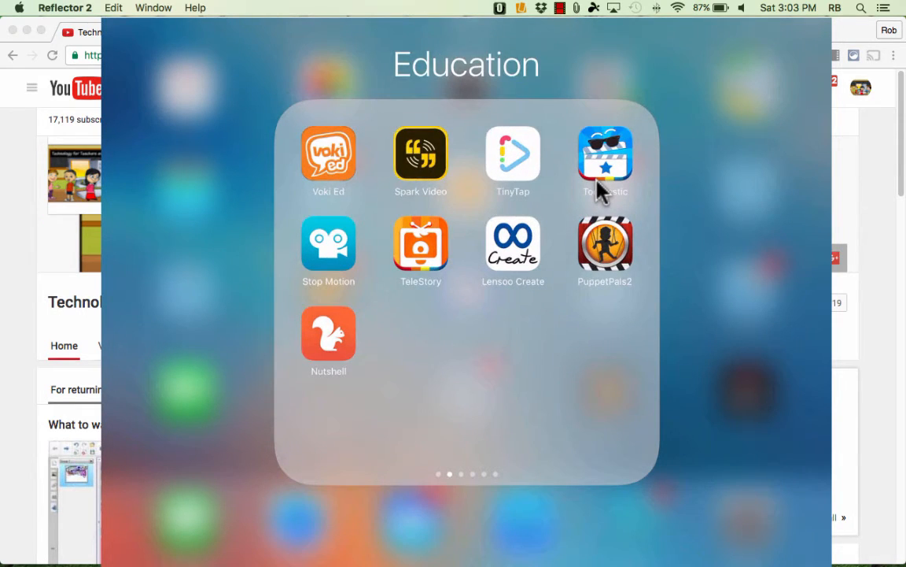
mouse_move(334, 154)
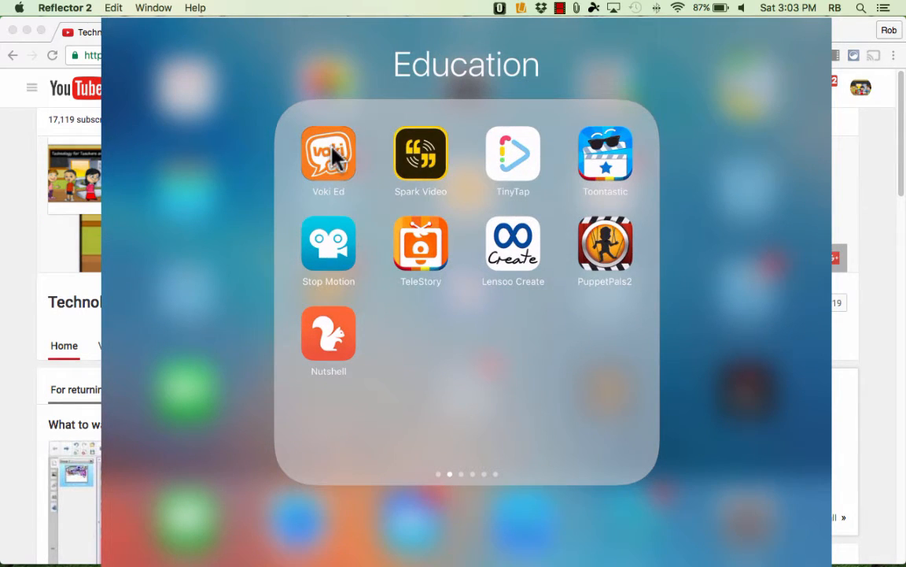
mouse_move(830, 129)
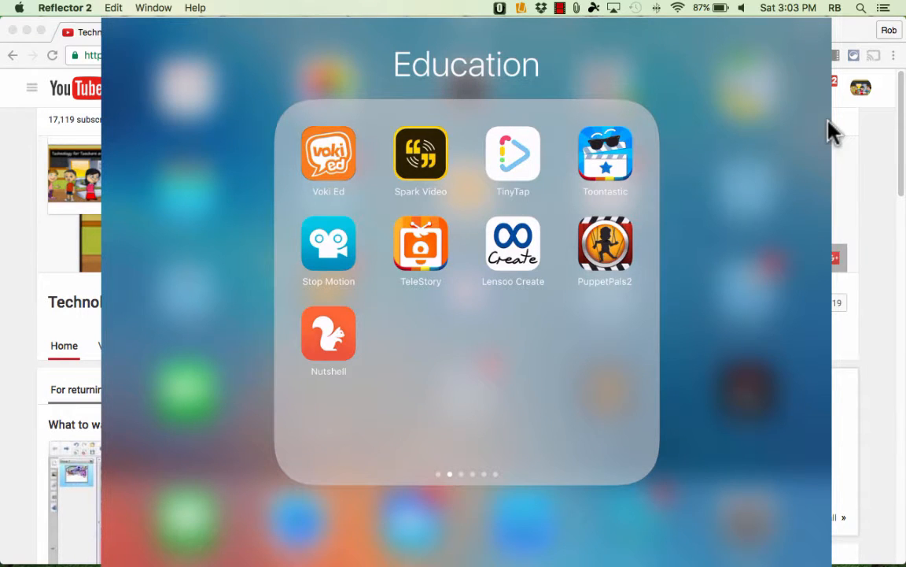
- Launch Voki Ed to its default green-haired character on a blue background
click(328, 153)
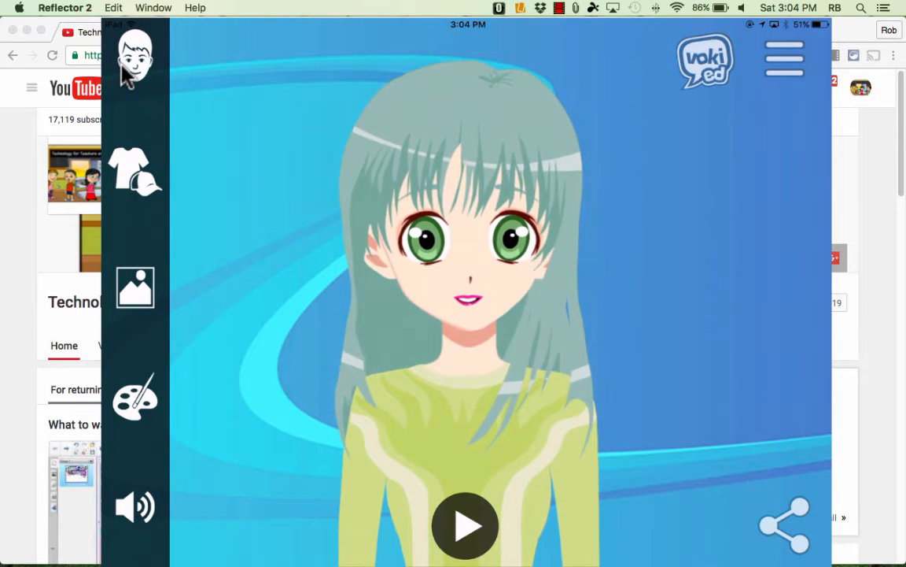
- Try the bear and groundhog characters, then settle on the superhero bee
click(135, 57)
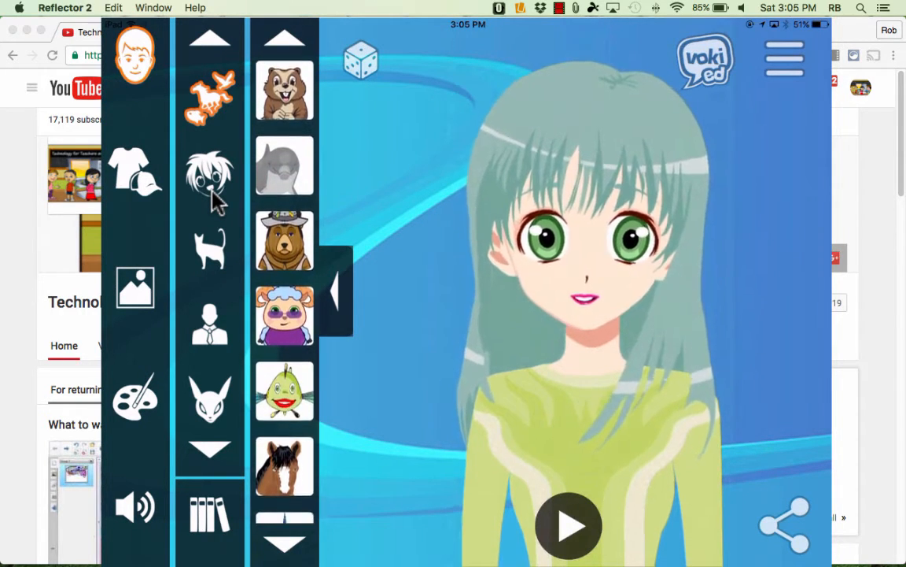
click(284, 240)
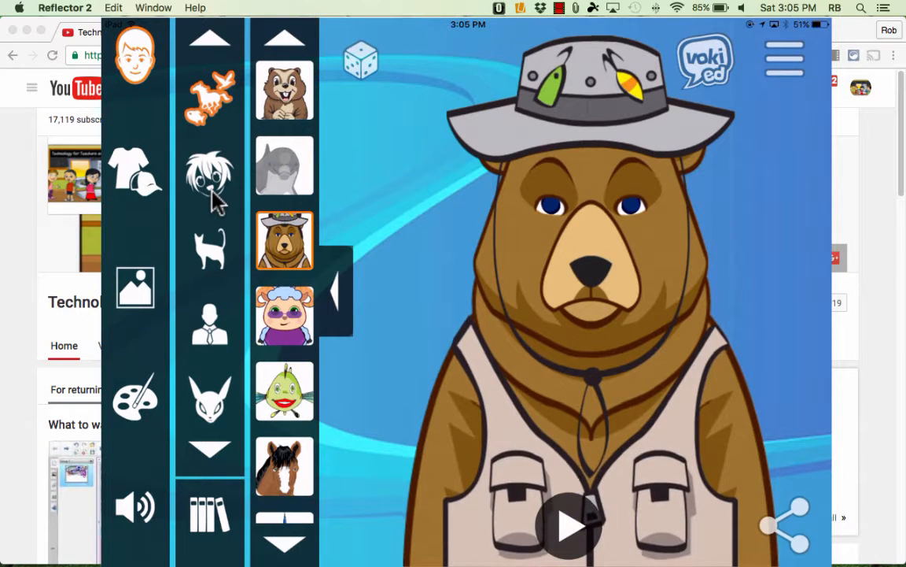
click(284, 89)
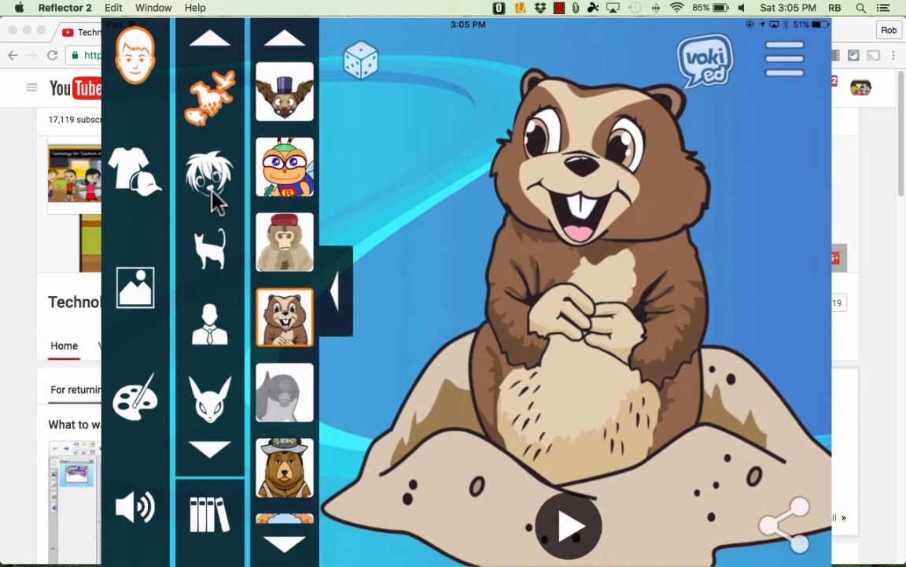
click(284, 165)
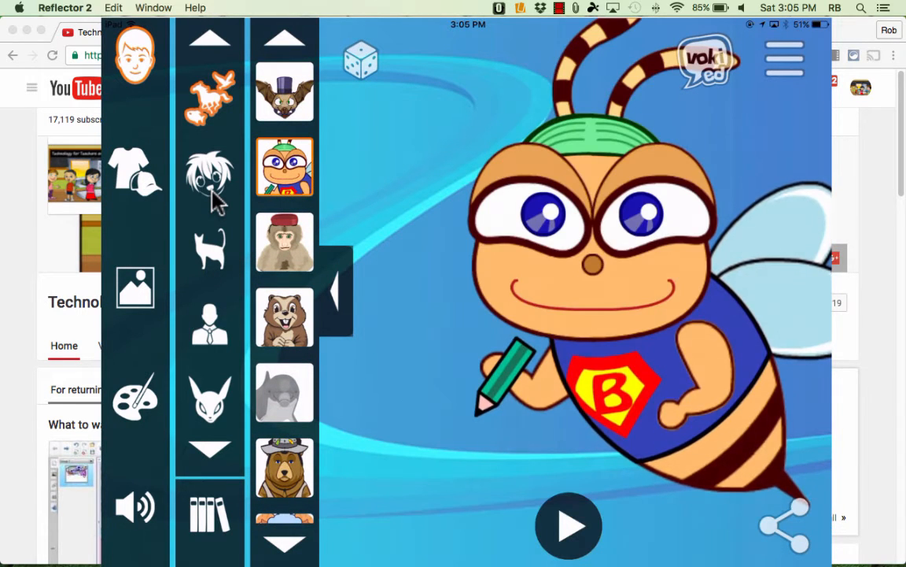
- Browse the Anime, Cats, Dogs, World, History and holiday character categories
click(210, 175)
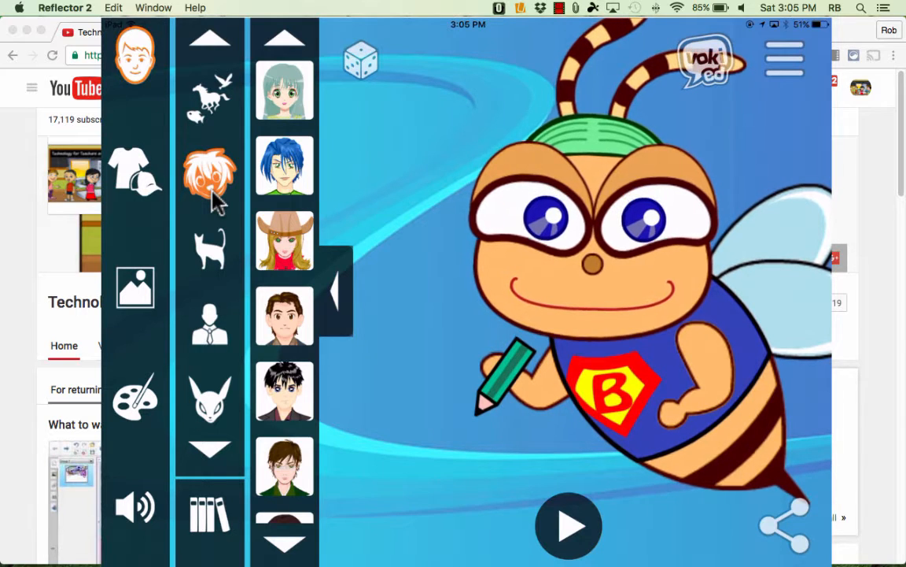
click(210, 248)
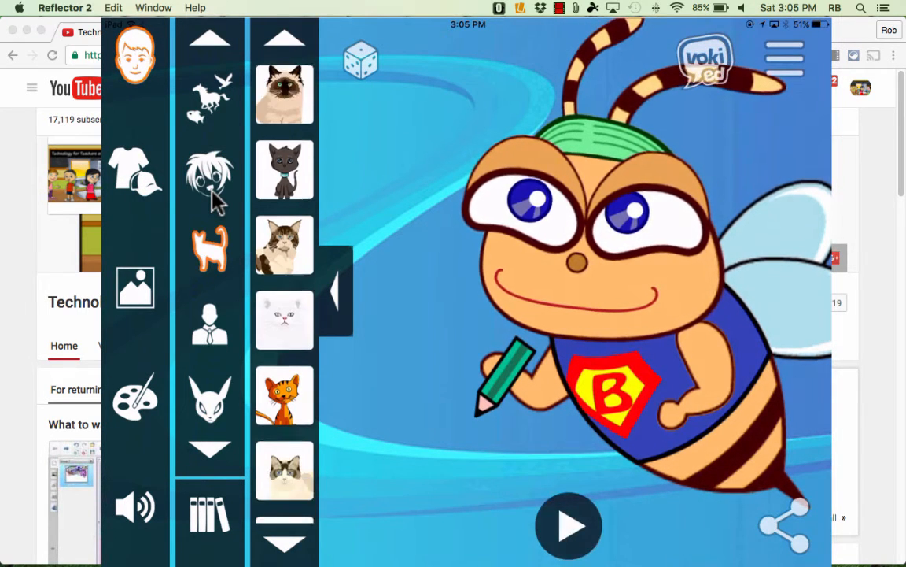
click(209, 323)
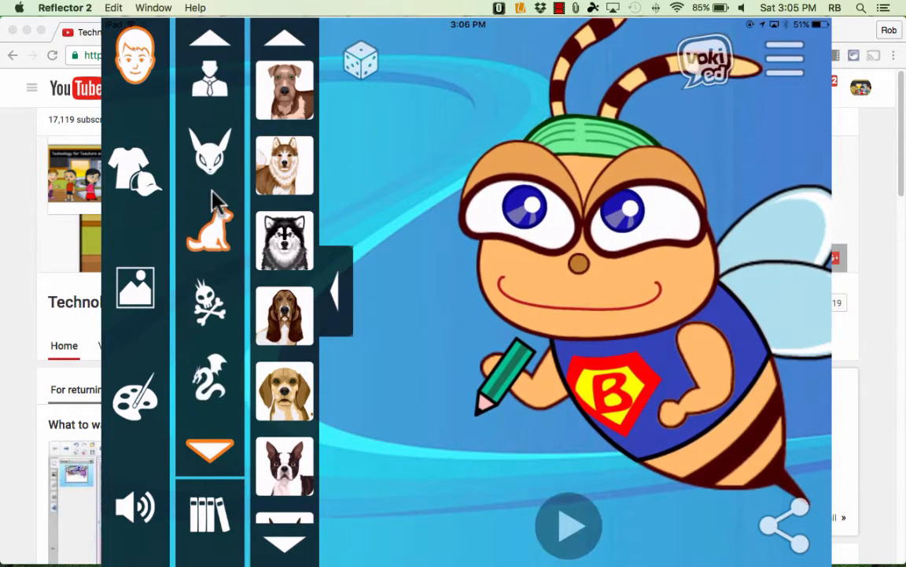
click(209, 181)
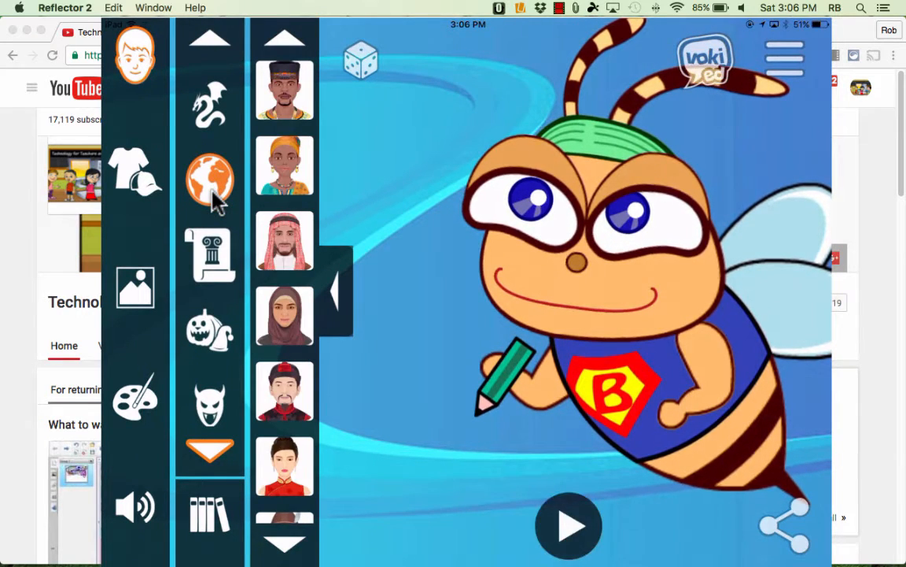
click(209, 254)
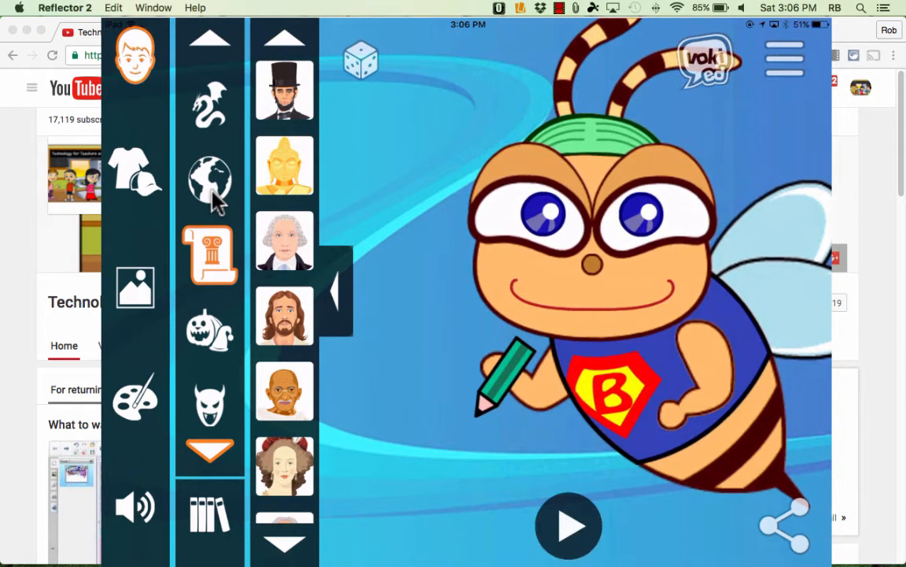
click(283, 456)
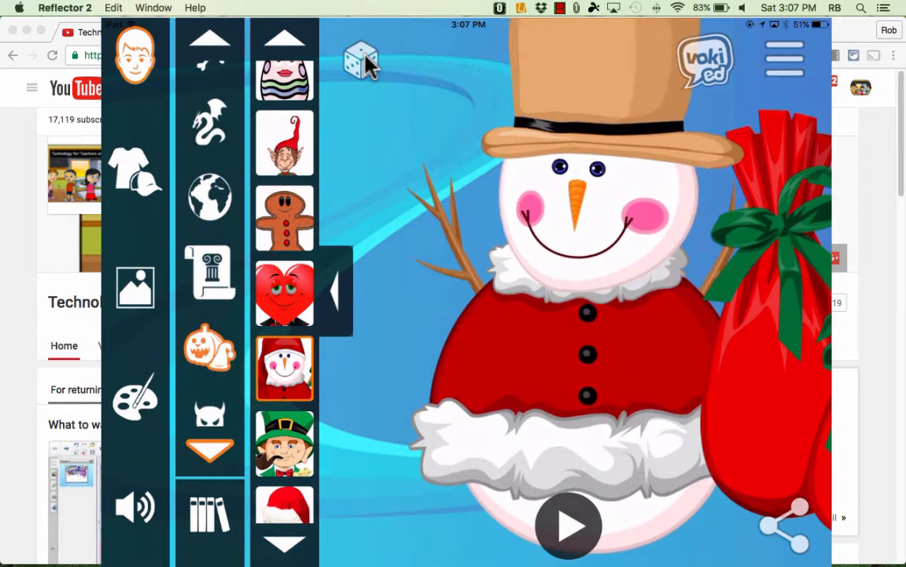
- Randomize to the black-and-white husky and try Pet Me, Luv Me, then Flea Free badges
click(210, 272)
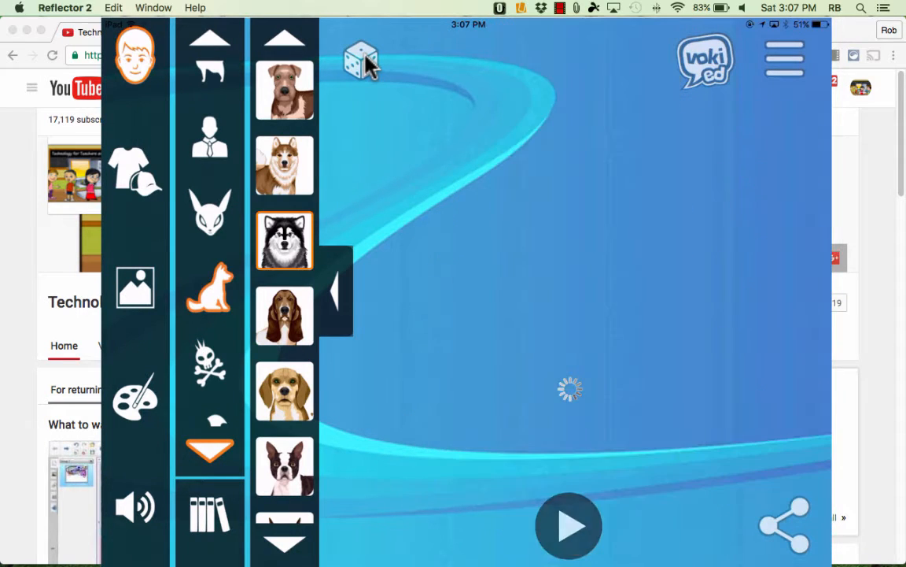
click(284, 240)
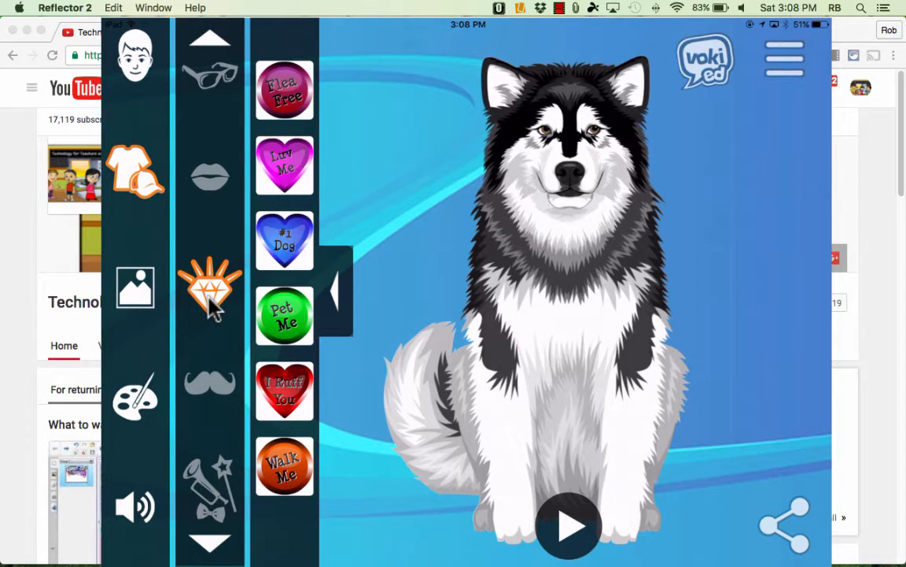
click(284, 315)
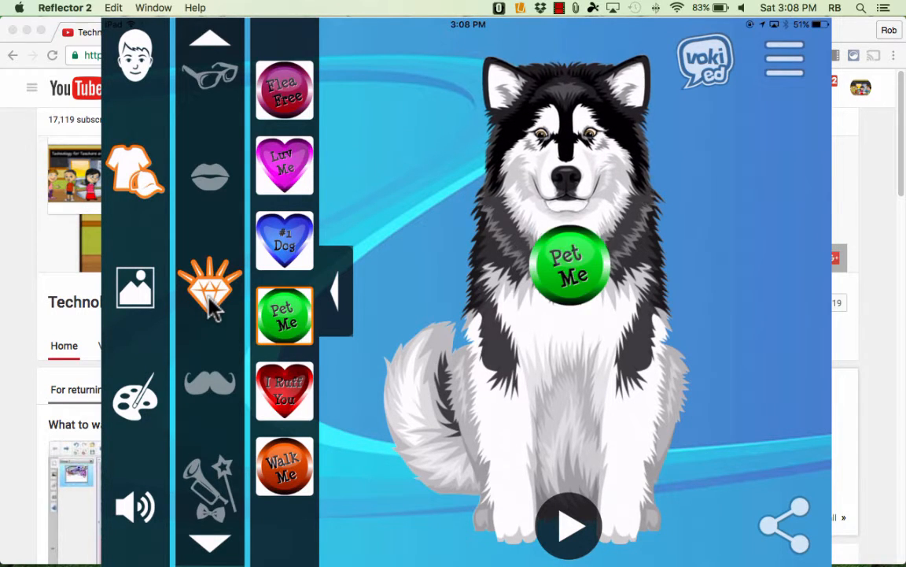
click(284, 165)
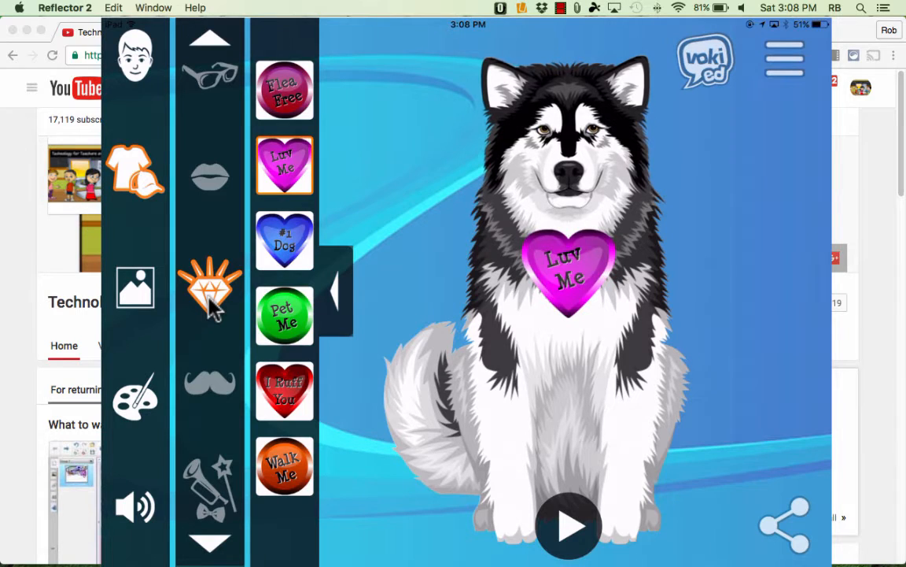
click(284, 90)
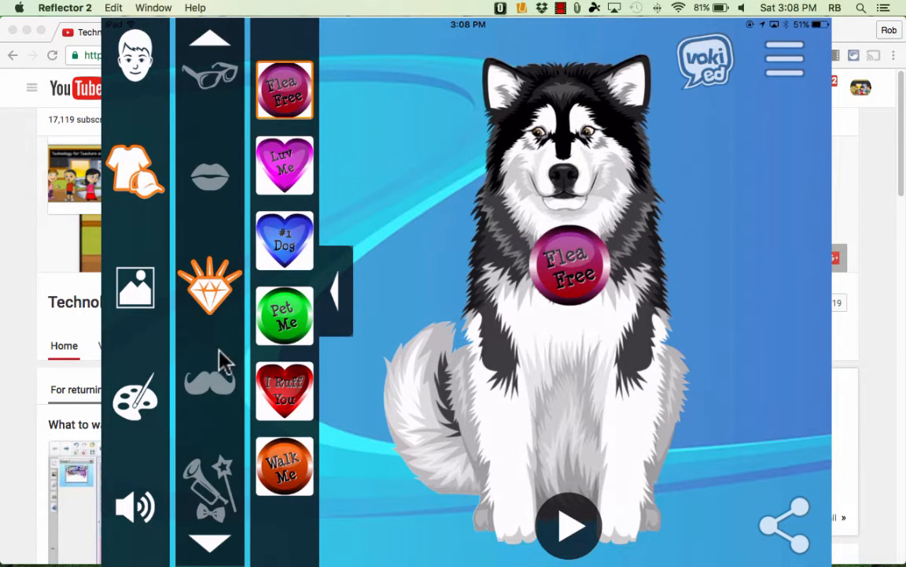
mouse_move(165, 272)
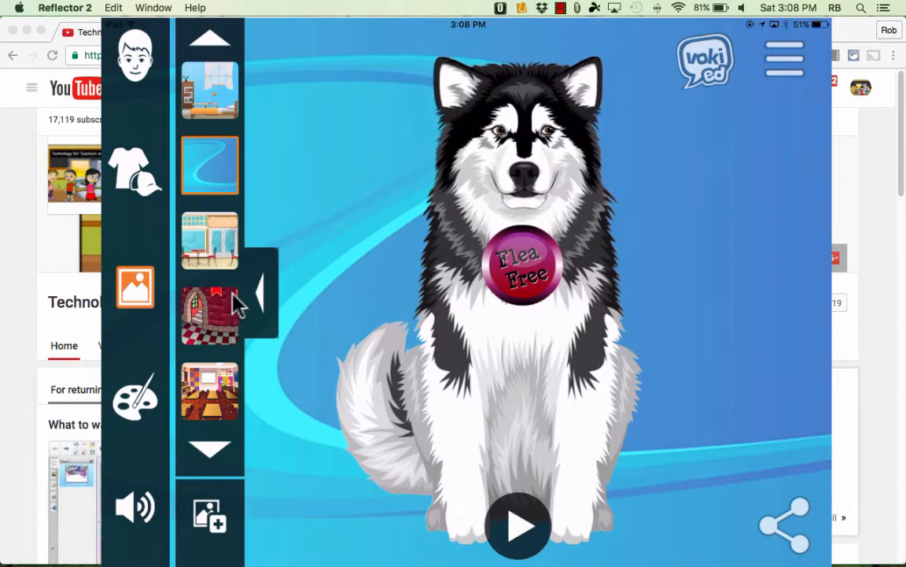
- Try the castle scene, then place the husky in the classroom background
click(209, 315)
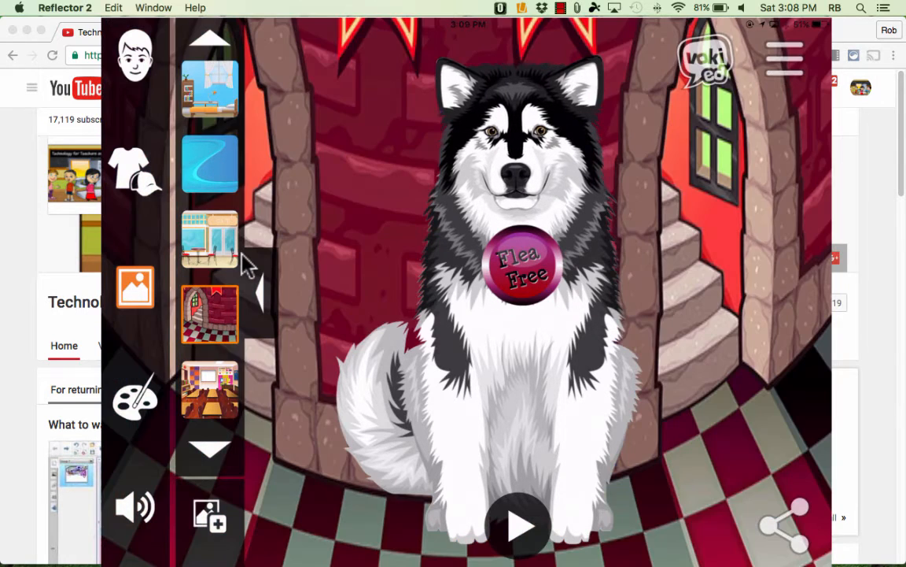
click(210, 388)
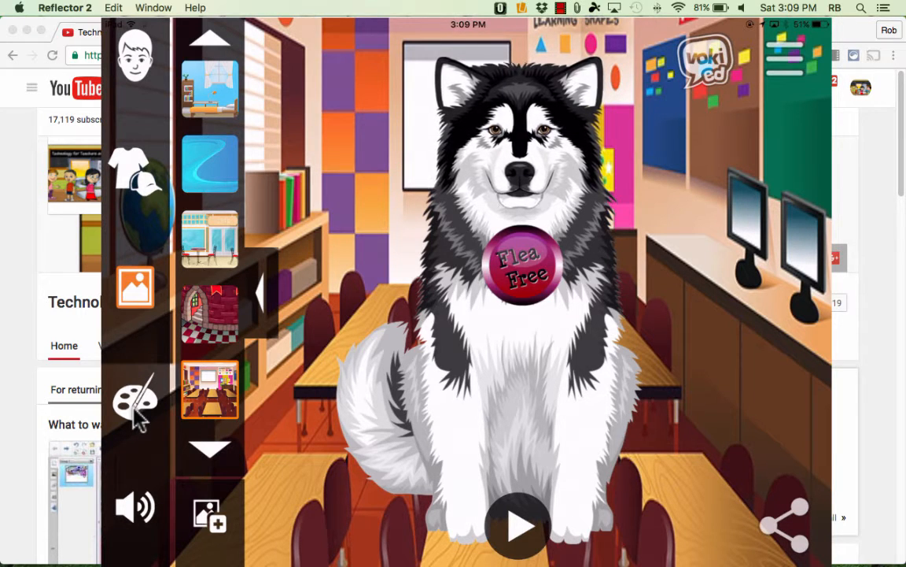
click(136, 401)
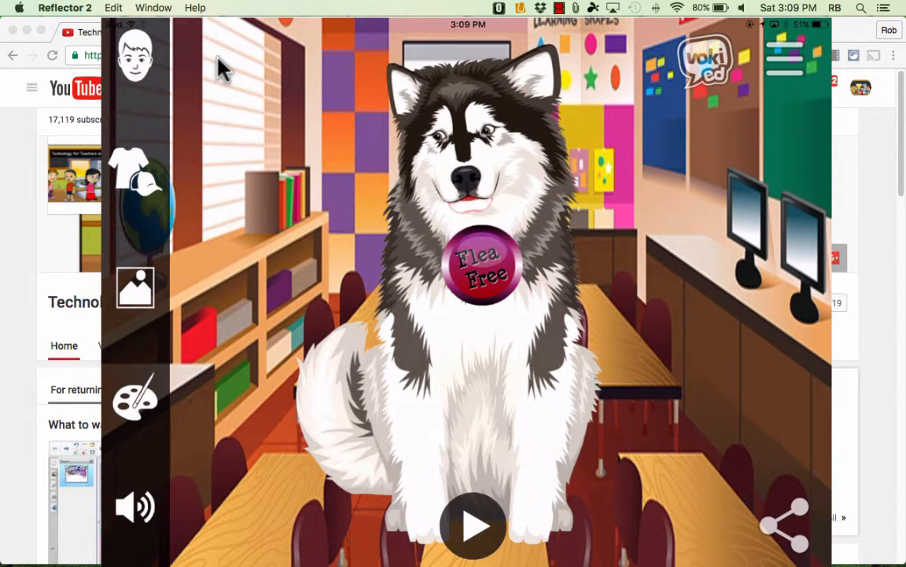
- Set the husky's speech to the typed line 'Hello there.' and play it
click(134, 506)
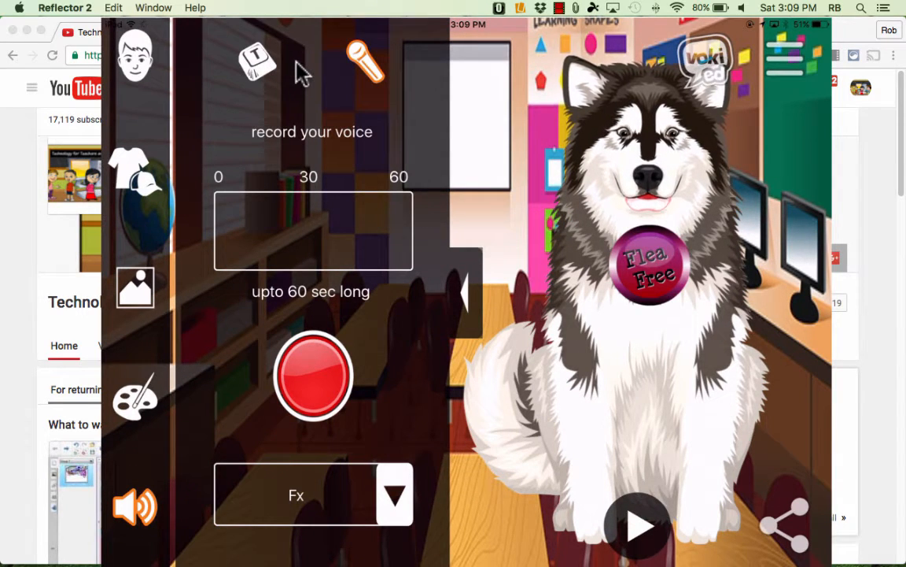
click(257, 62)
text(Hello th)
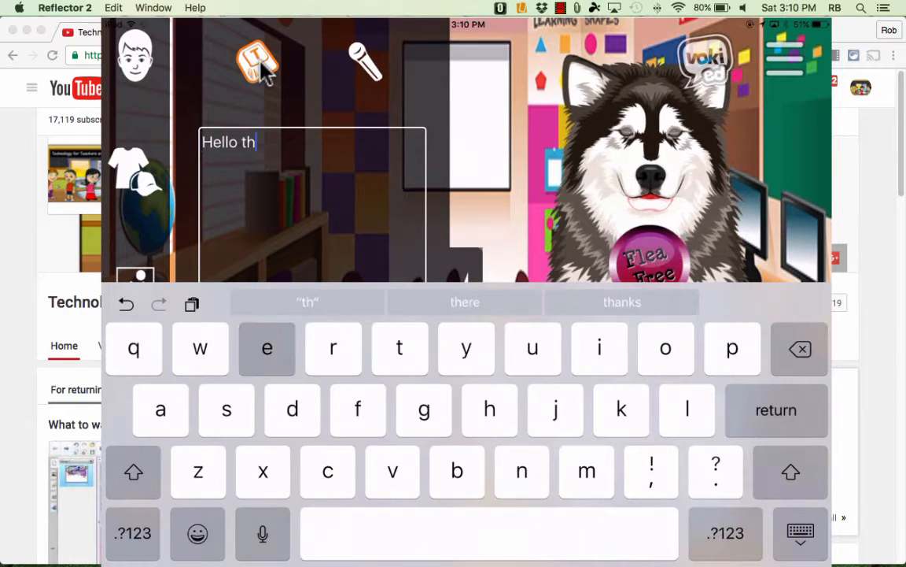
click(464, 302)
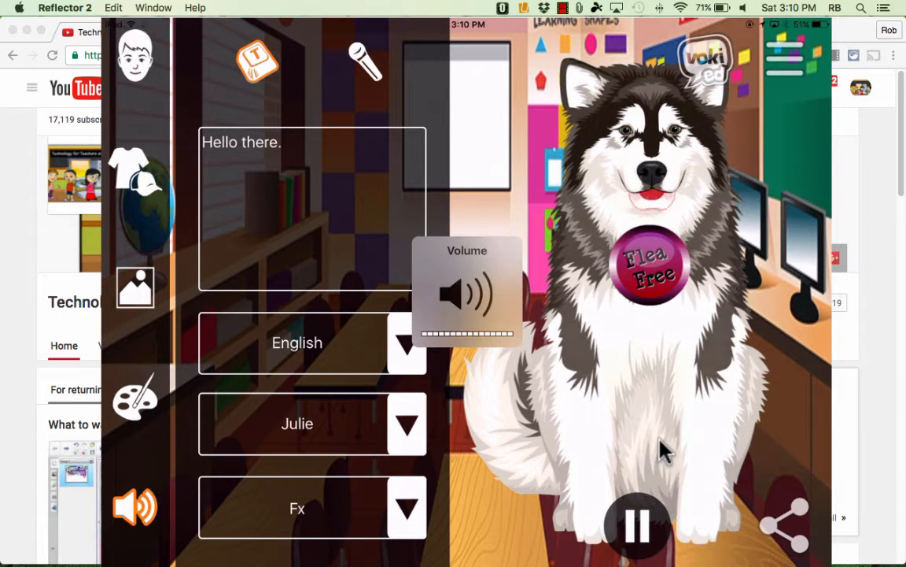
click(636, 526)
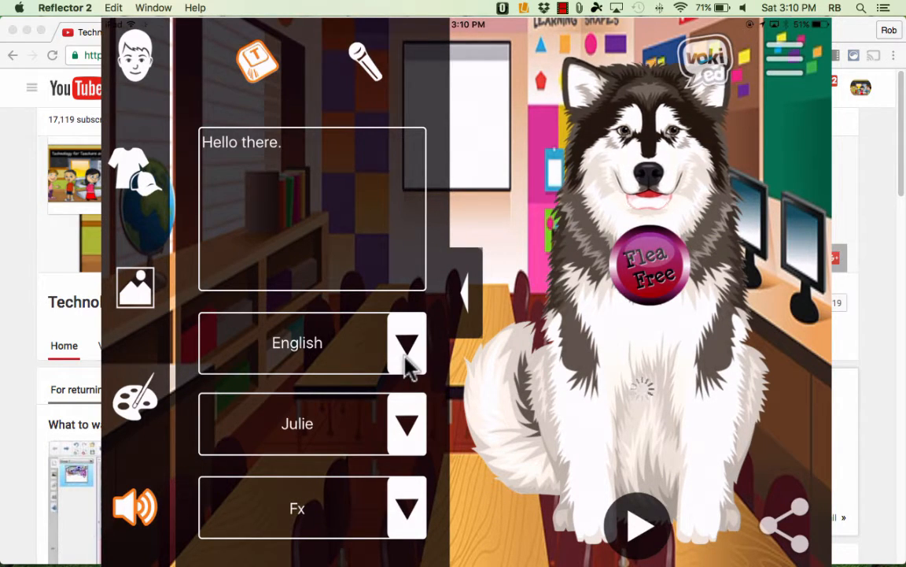
- Browse languages, voices and effects, keeping English, Julie and no sound effect
click(407, 343)
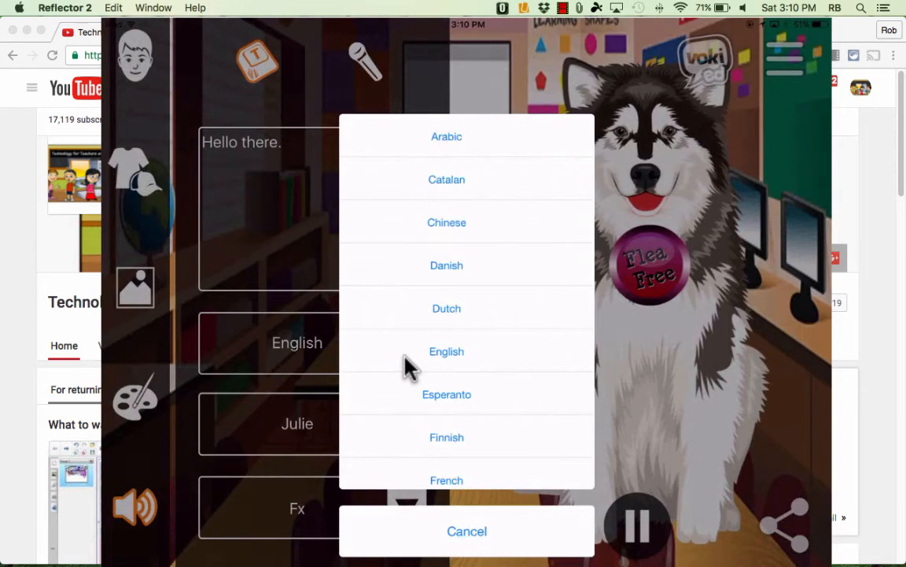
scroll(down, 3)
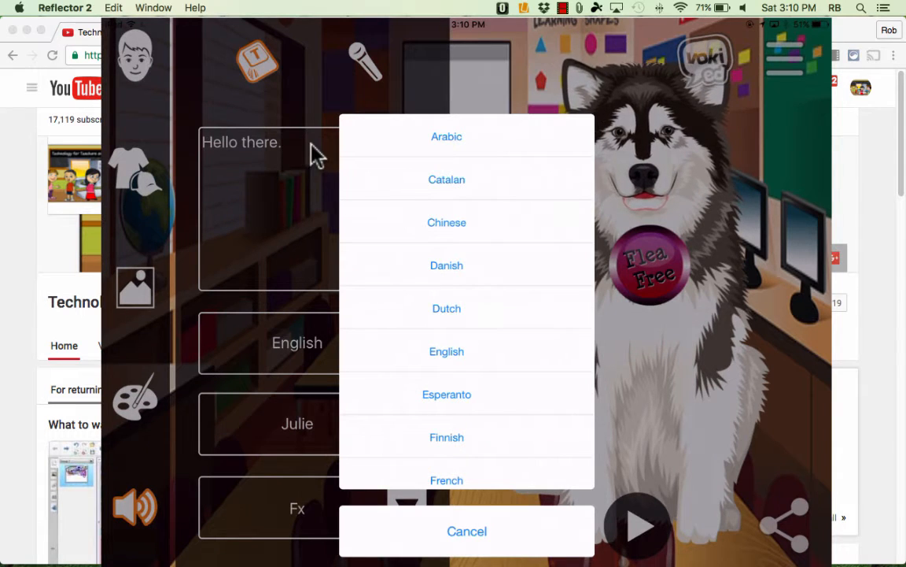
click(467, 530)
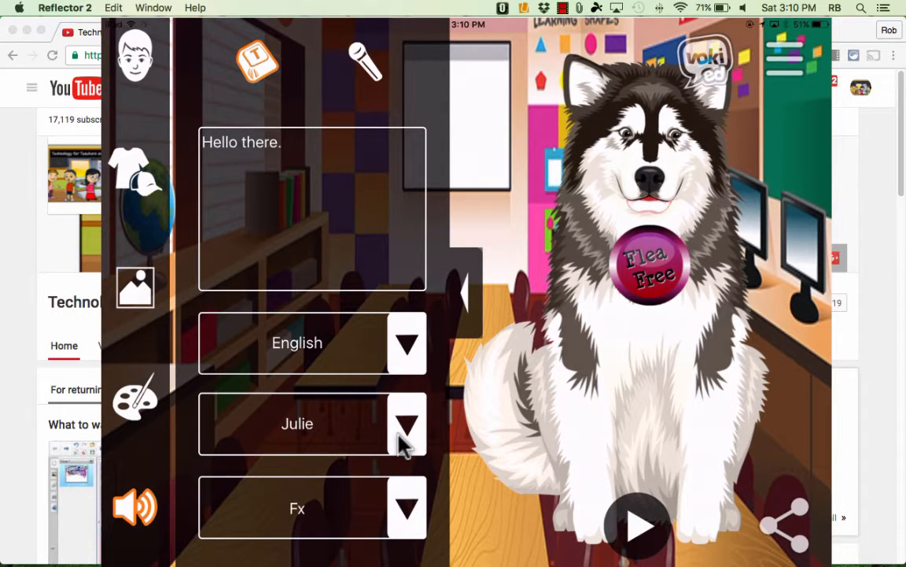
click(407, 424)
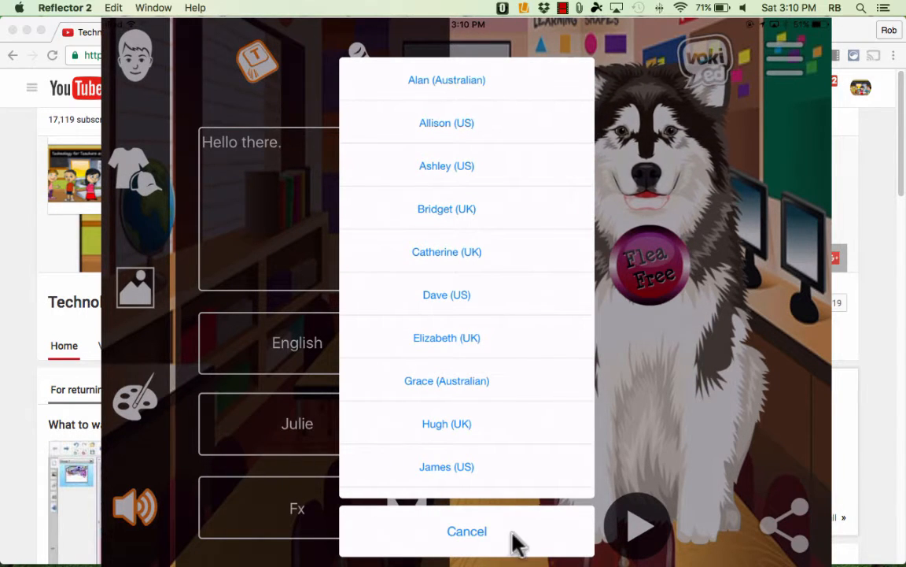
click(466, 530)
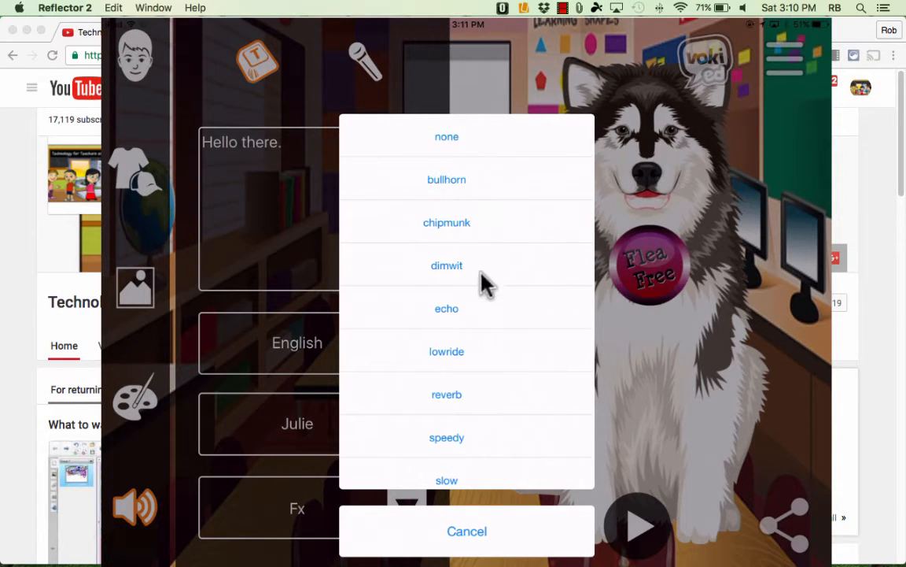
click(466, 530)
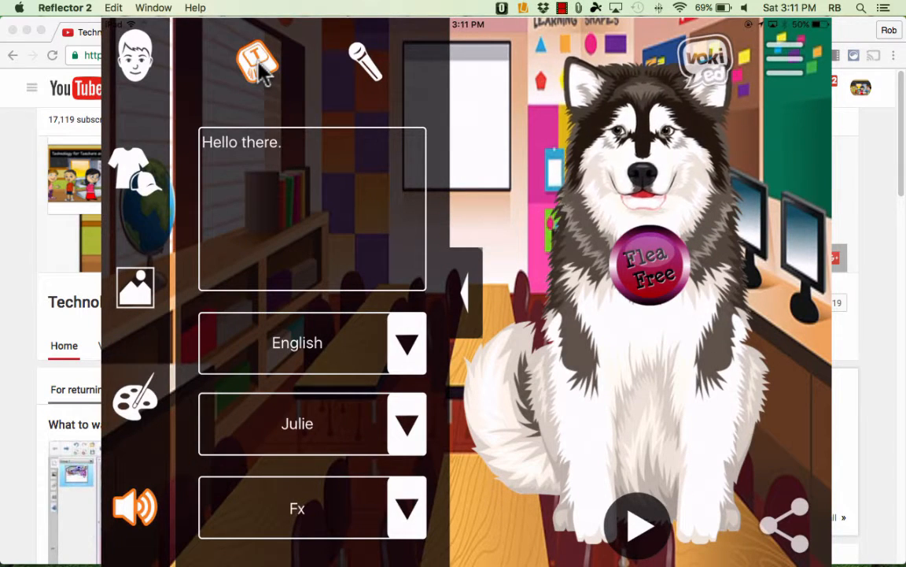
mouse_move(366, 75)
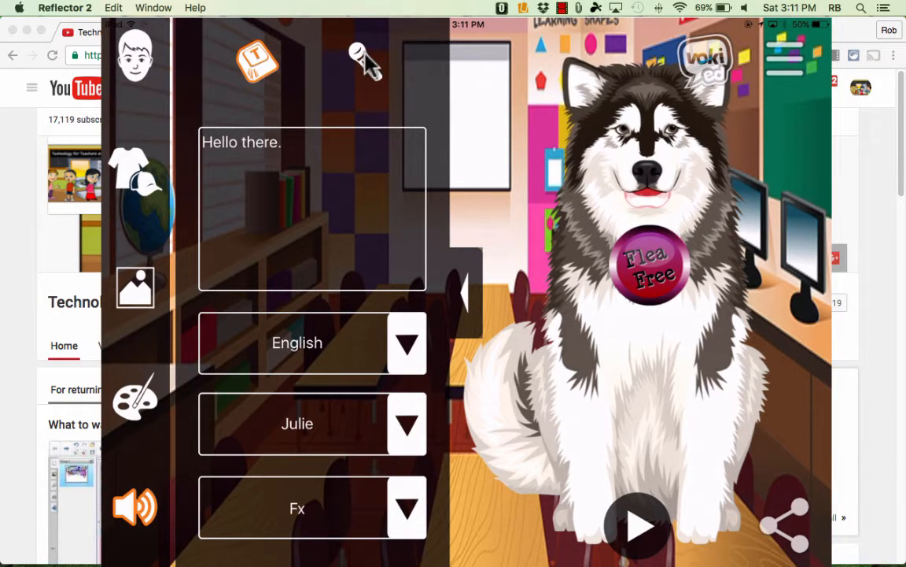
- Record a short voice clip in microphone mode and play it through the husky
click(364, 61)
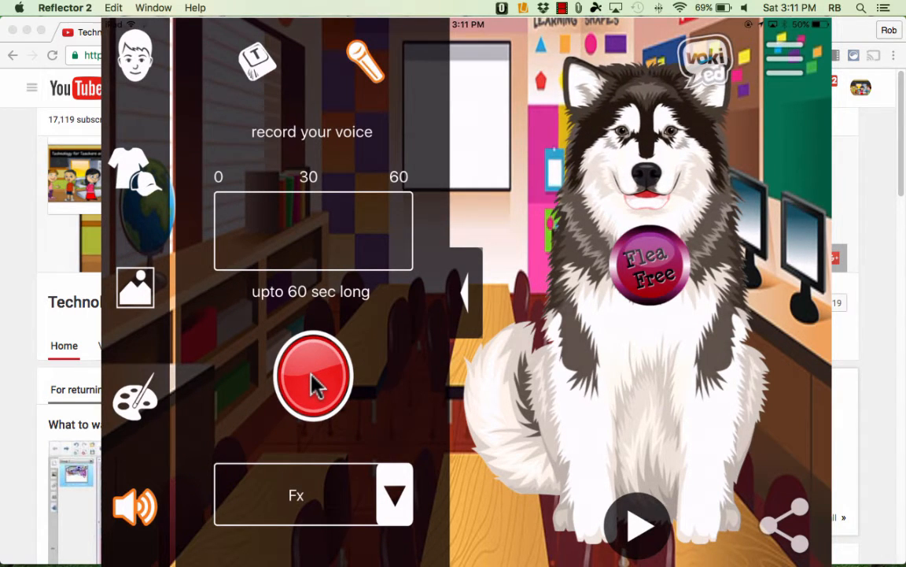
click(313, 376)
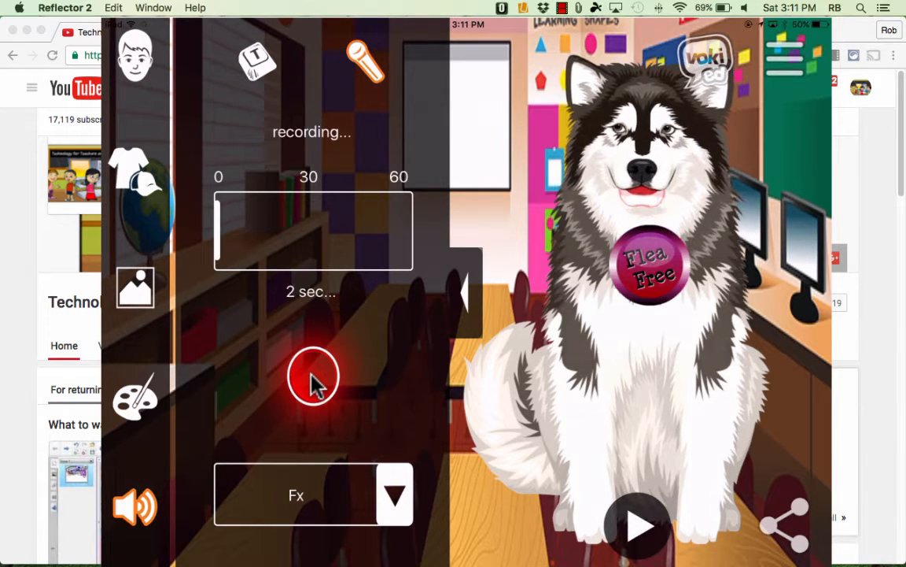
click(313, 377)
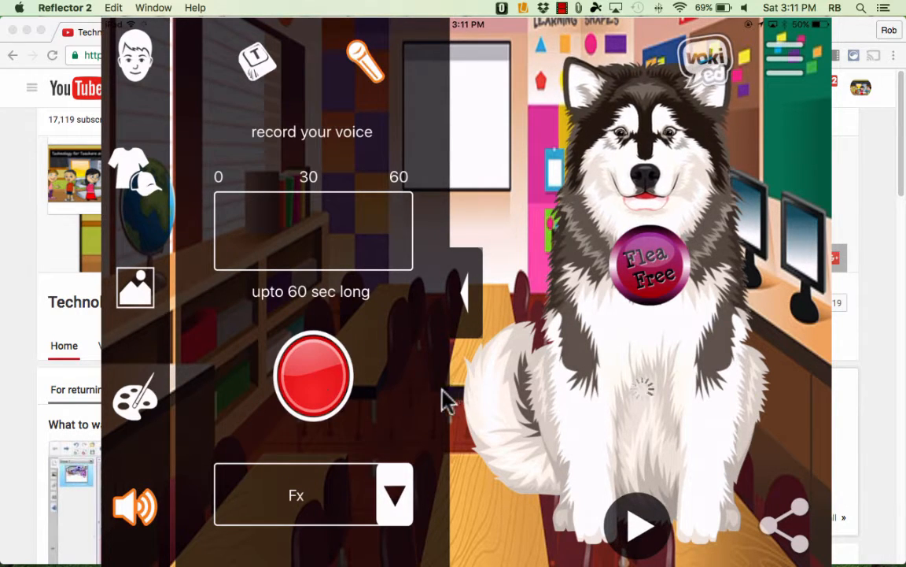
mouse_move(629, 405)
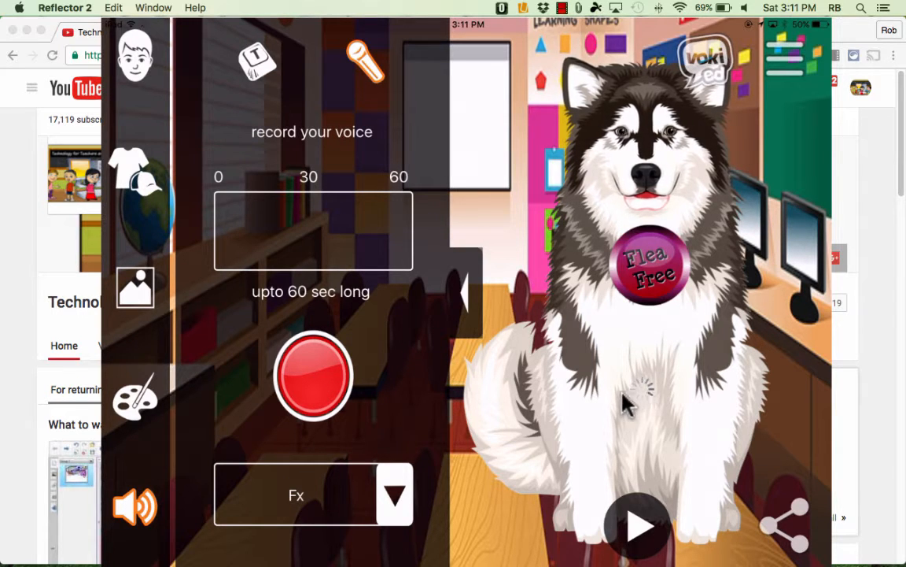
mouse_move(303, 252)
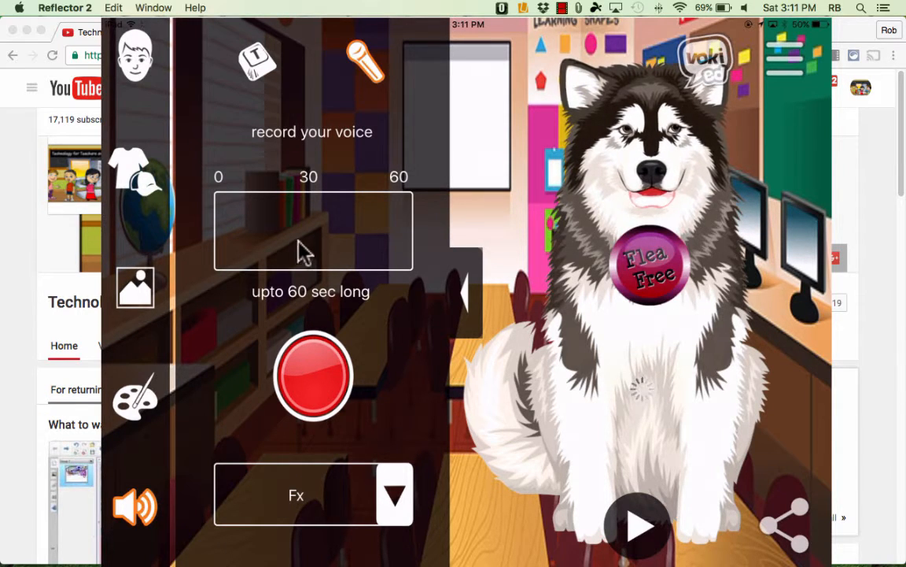
click(638, 525)
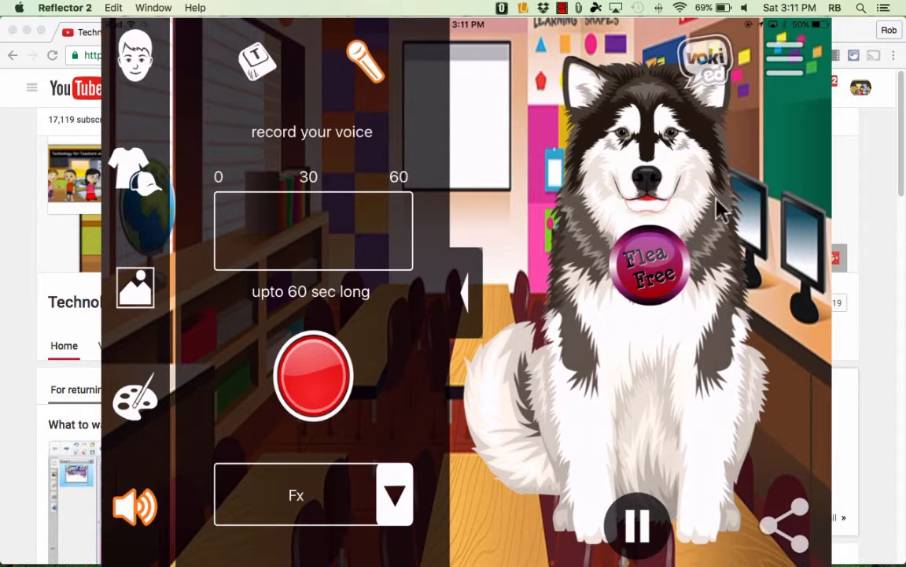
click(637, 526)
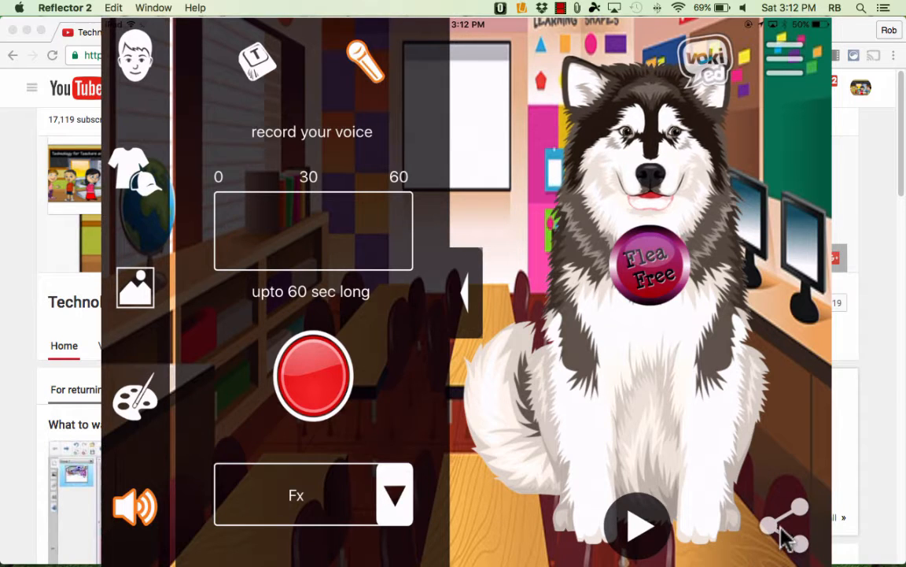
- Reveal the Facebook, Twitter, Google+ and email sharing buttons for the husky avatar
click(784, 523)
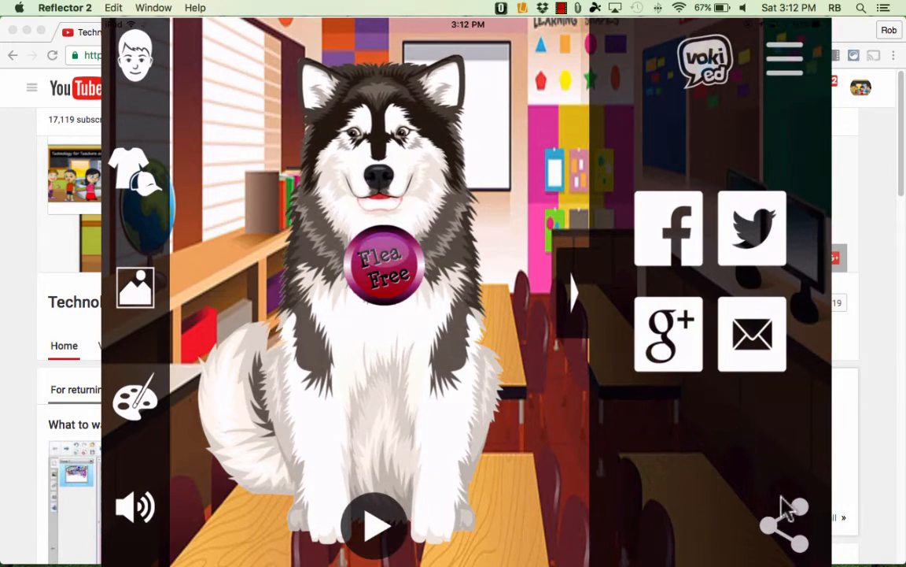
mouse_move(704, 244)
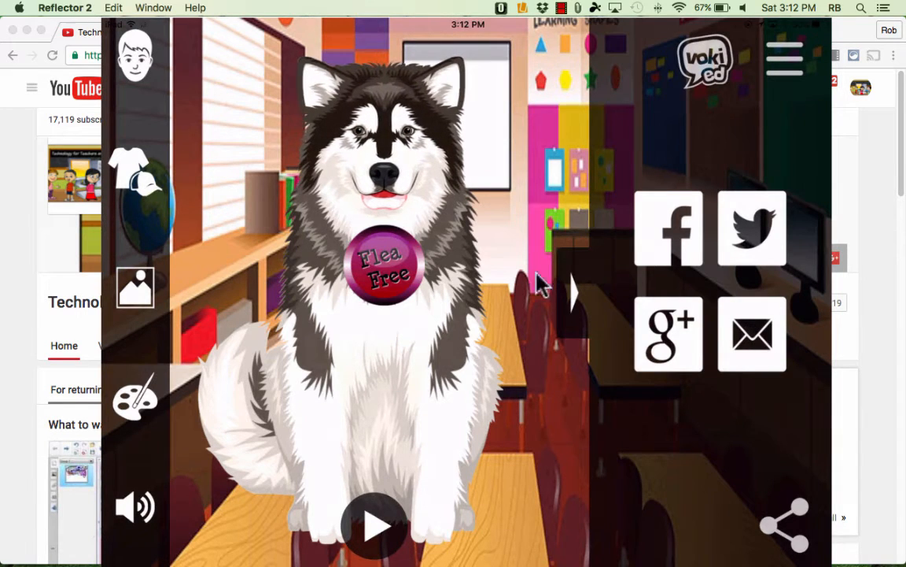
mouse_move(547, 327)
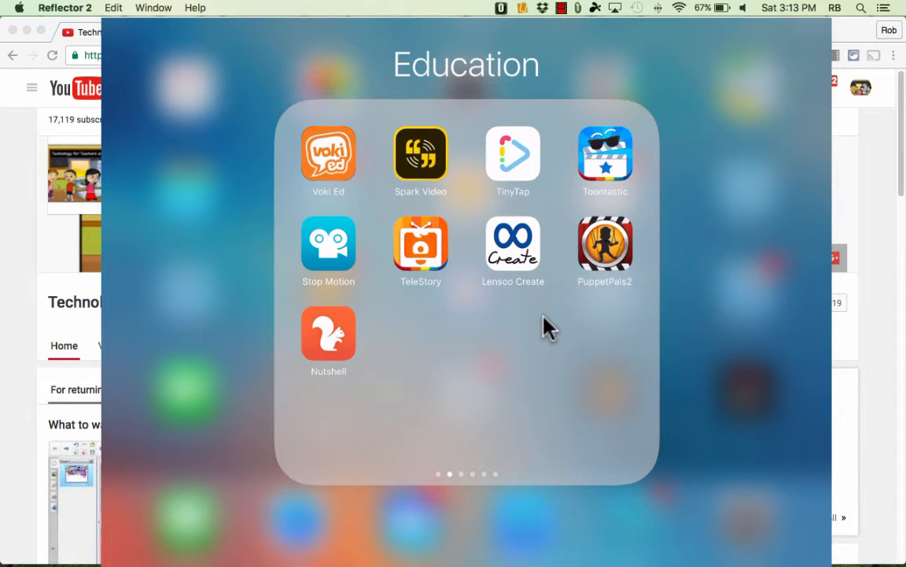
- Launch Spark Video and scroll through My Videos, including My Spanish History
click(420, 153)
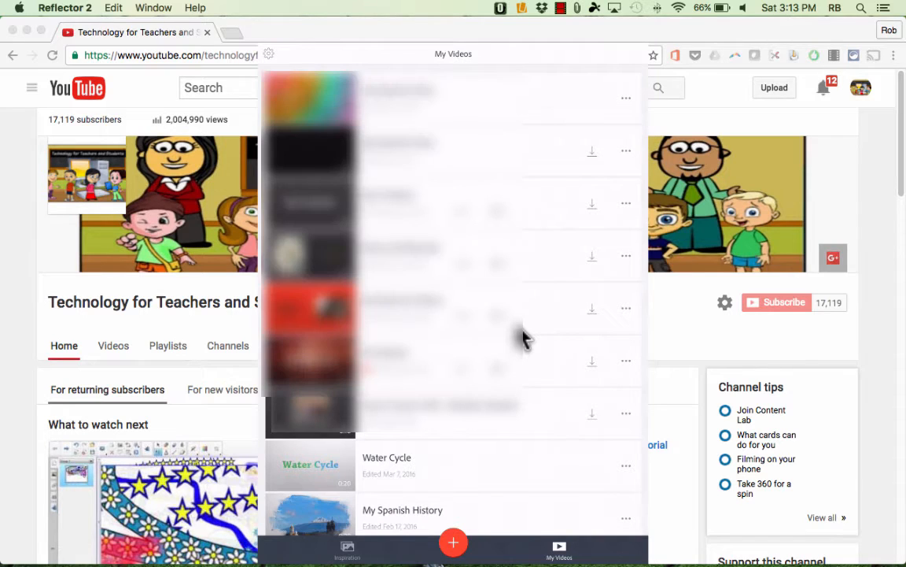
scroll(down, 3)
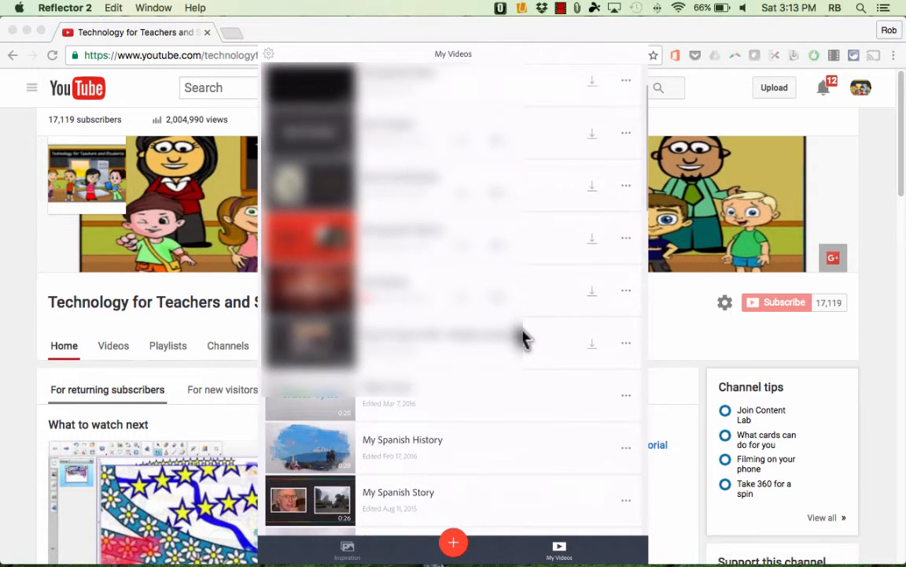
- Create a new video story titled Spanish using the Promote an Idea structure
click(453, 542)
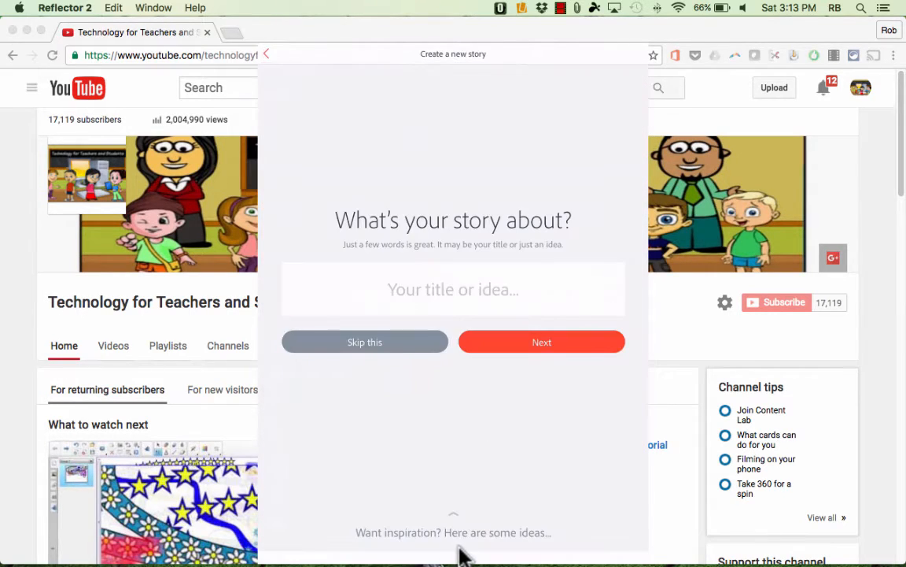
mouse_move(555, 342)
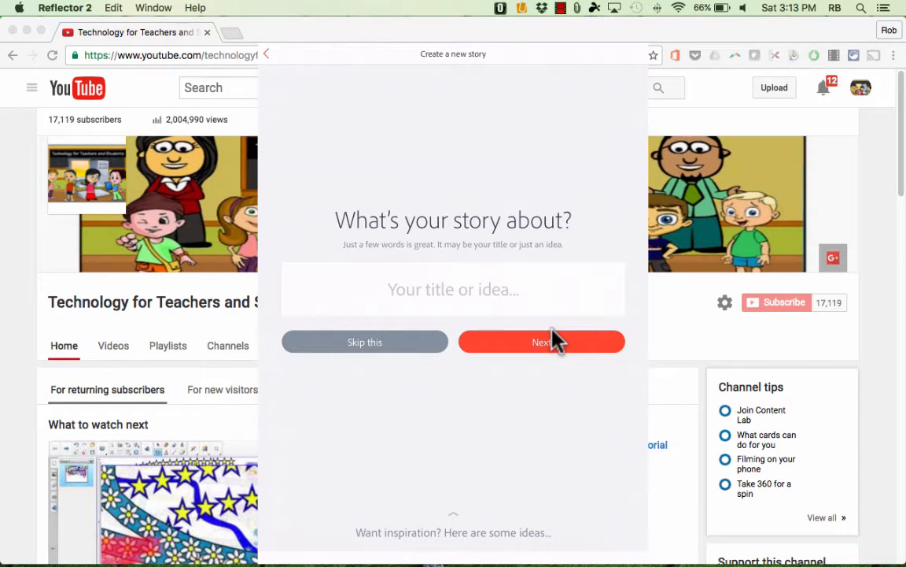
click(541, 342)
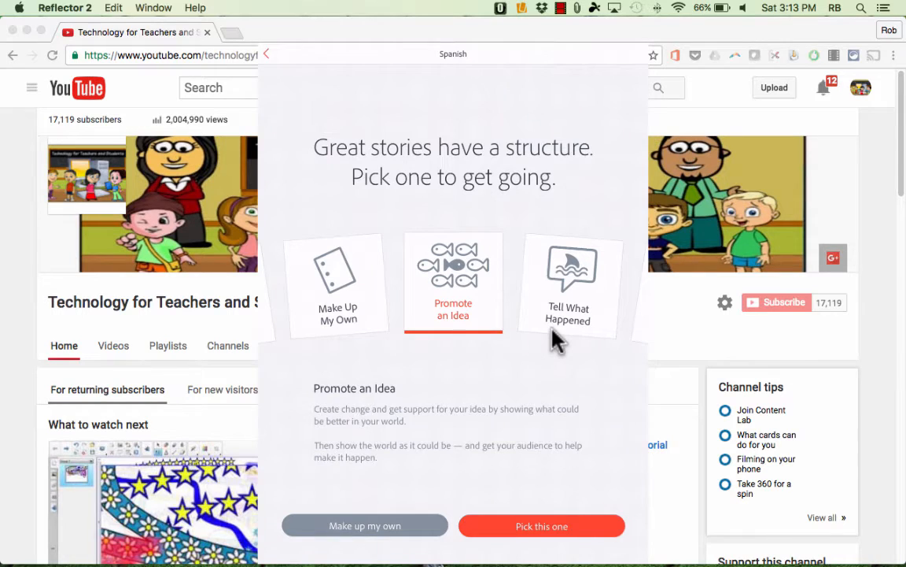
click(542, 525)
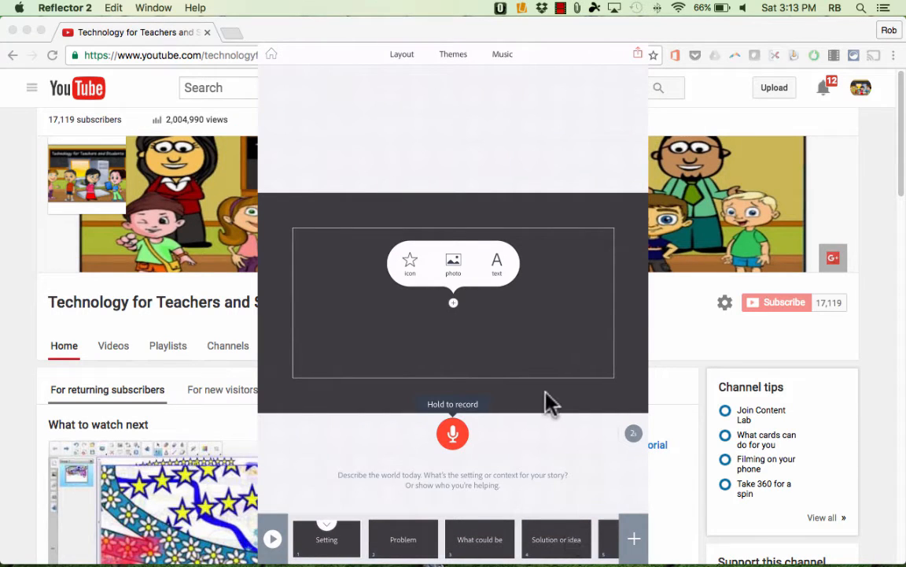
- Add a car photo from the image library to the Setting slide
click(453, 263)
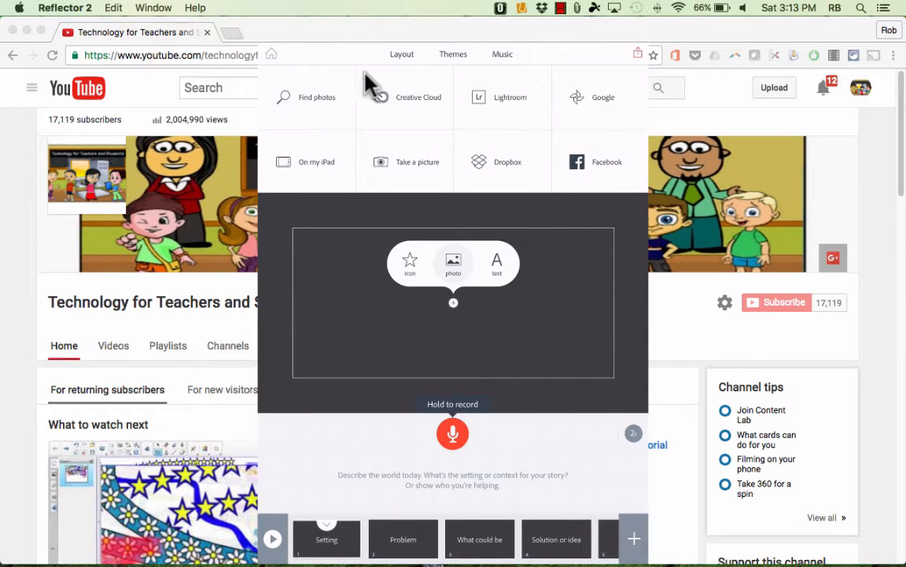
mouse_move(436, 132)
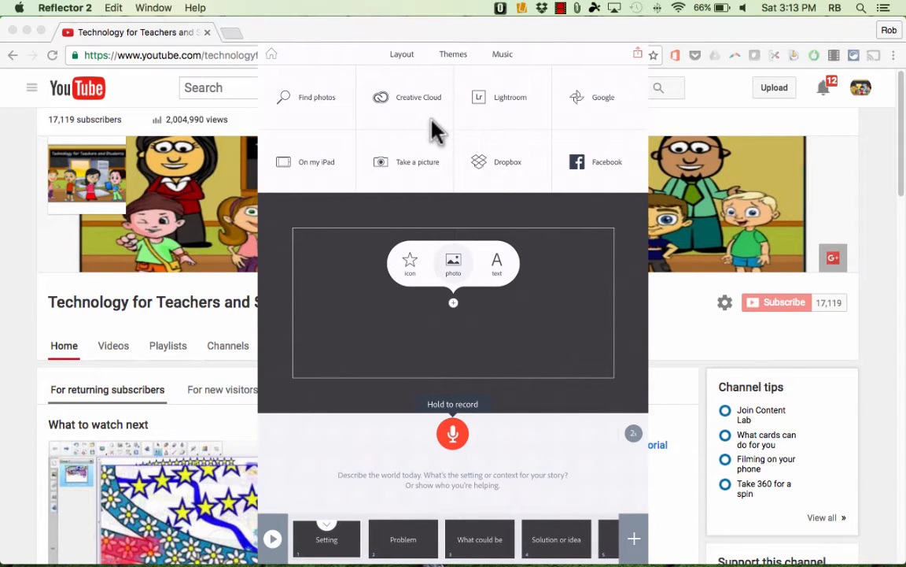
click(305, 97)
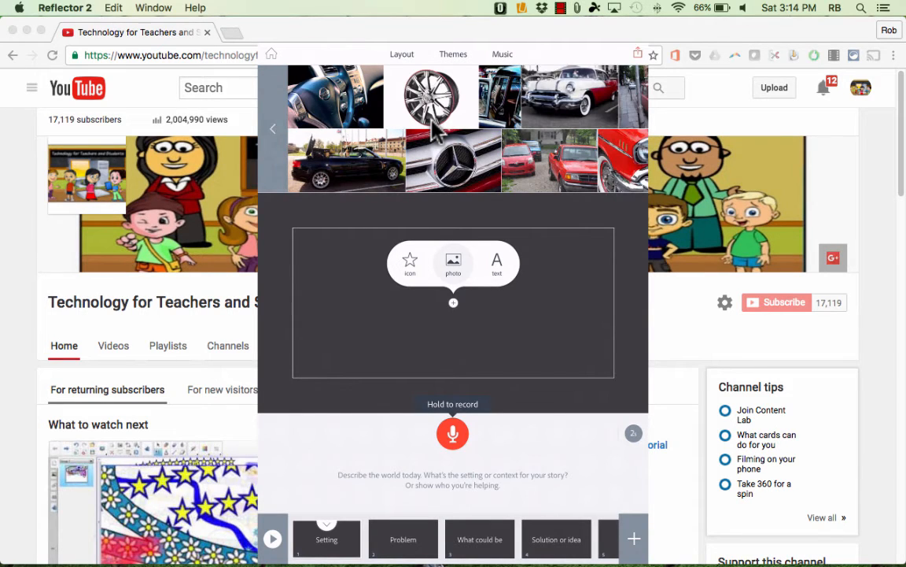
click(346, 160)
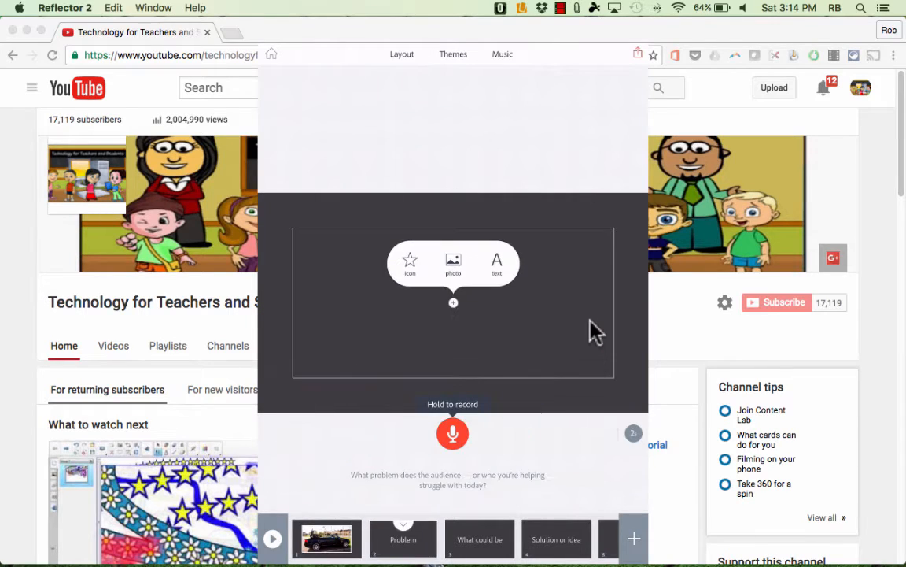
mouse_move(386, 542)
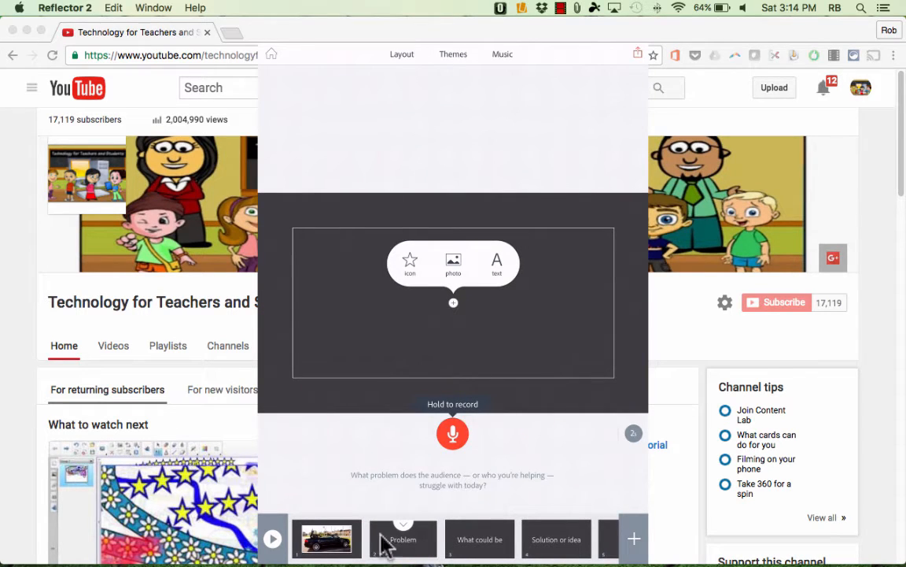
mouse_move(594, 453)
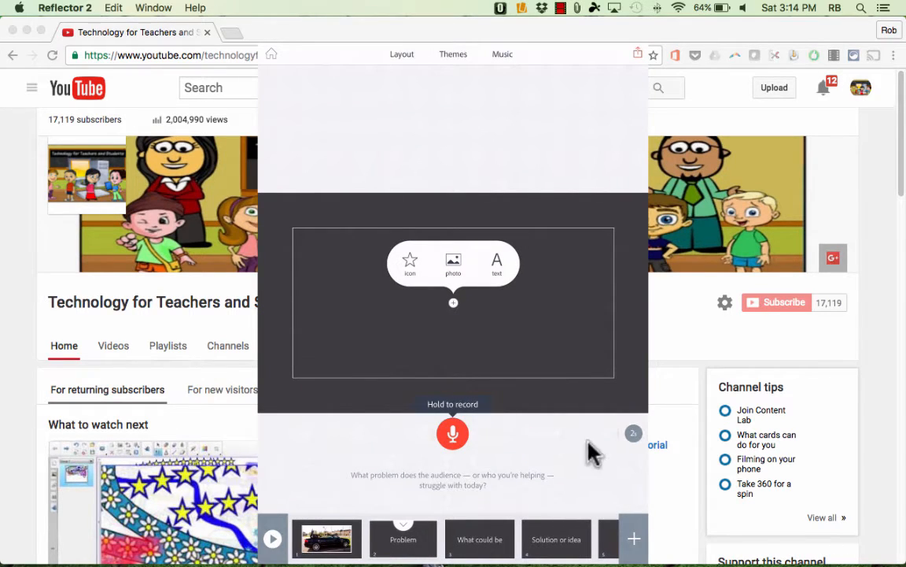
mouse_move(640, 71)
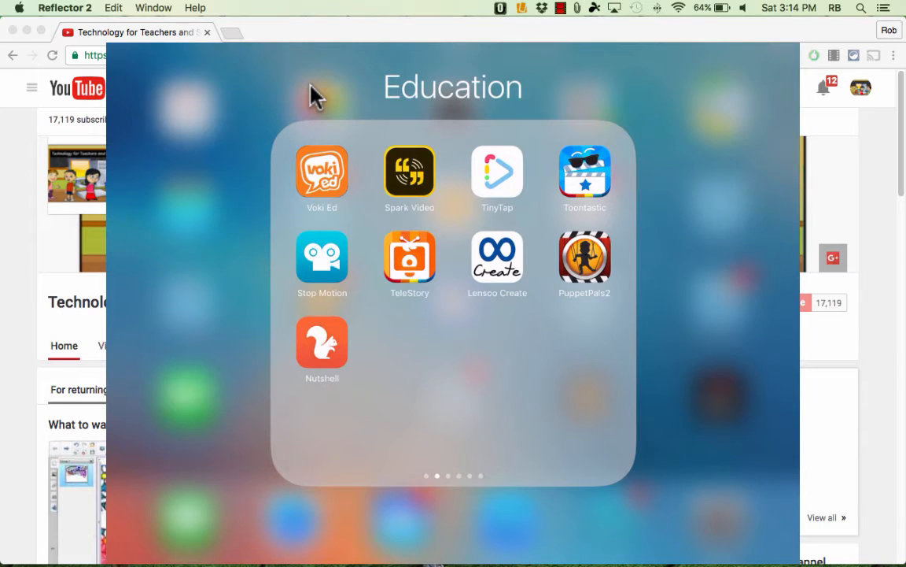
mouse_move(512, 193)
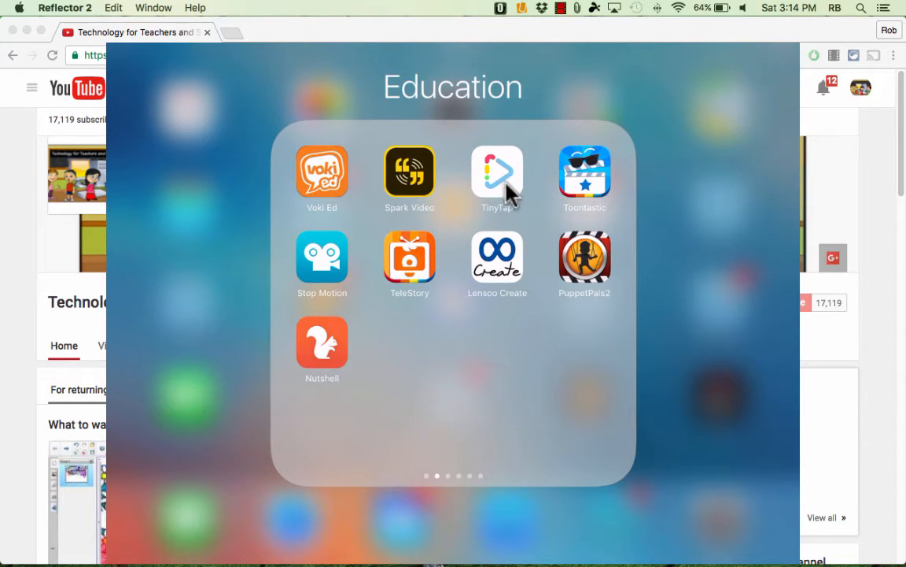
click(496, 173)
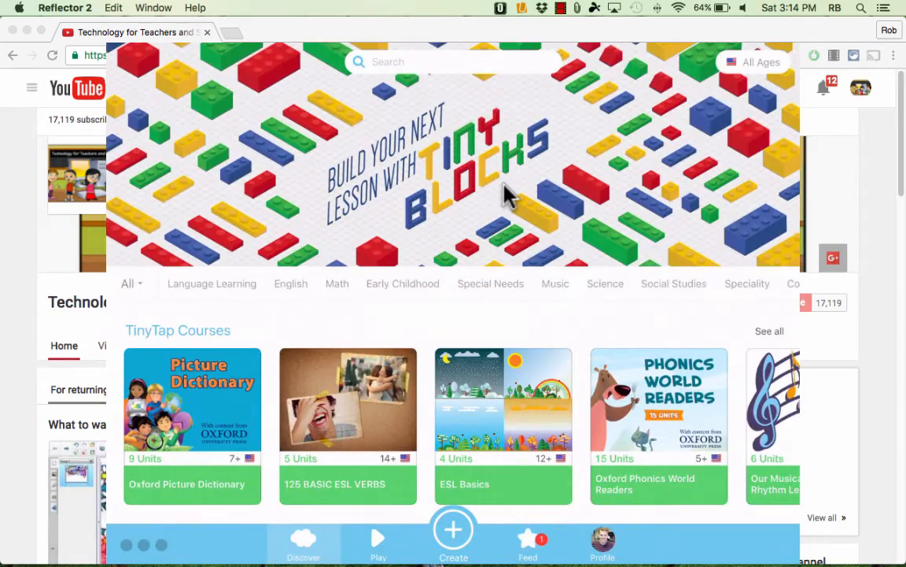
scroll(down, 3)
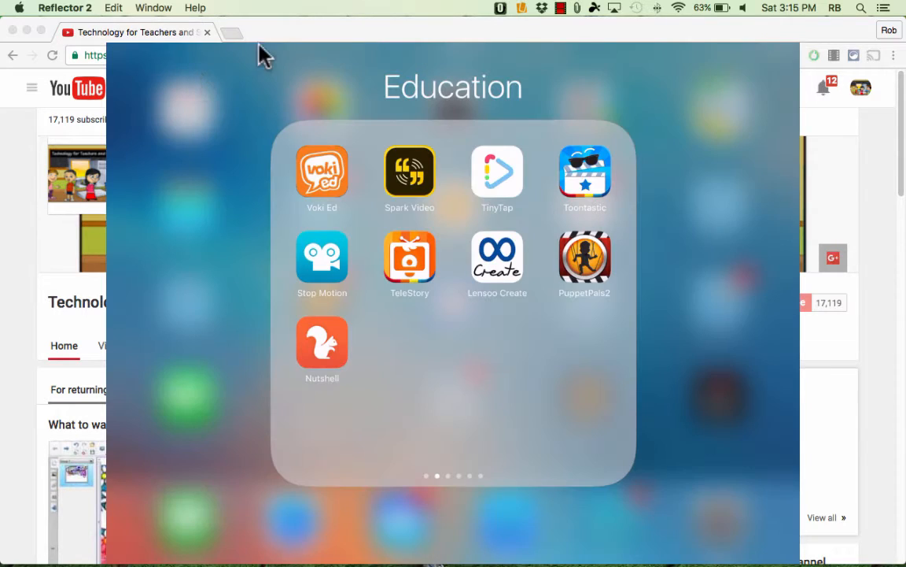
mouse_move(600, 186)
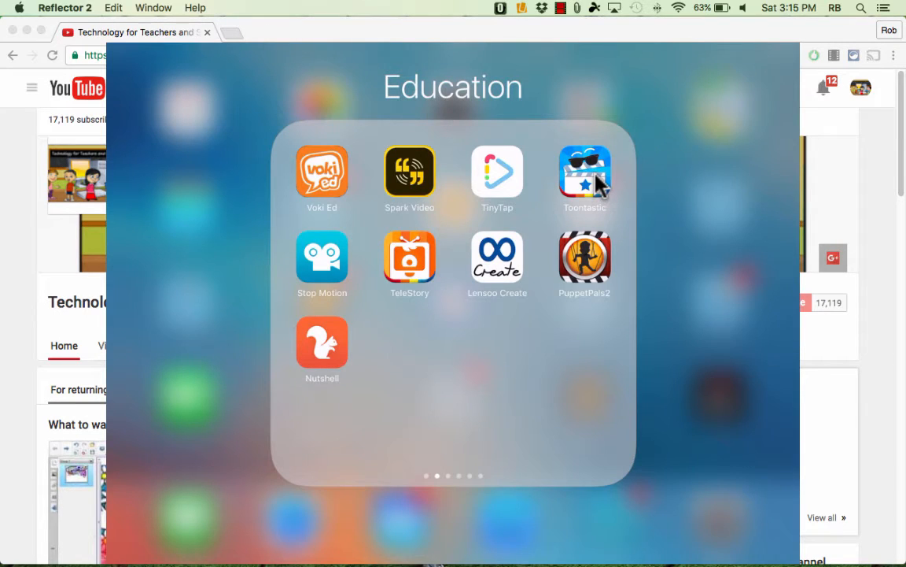
mouse_move(319, 173)
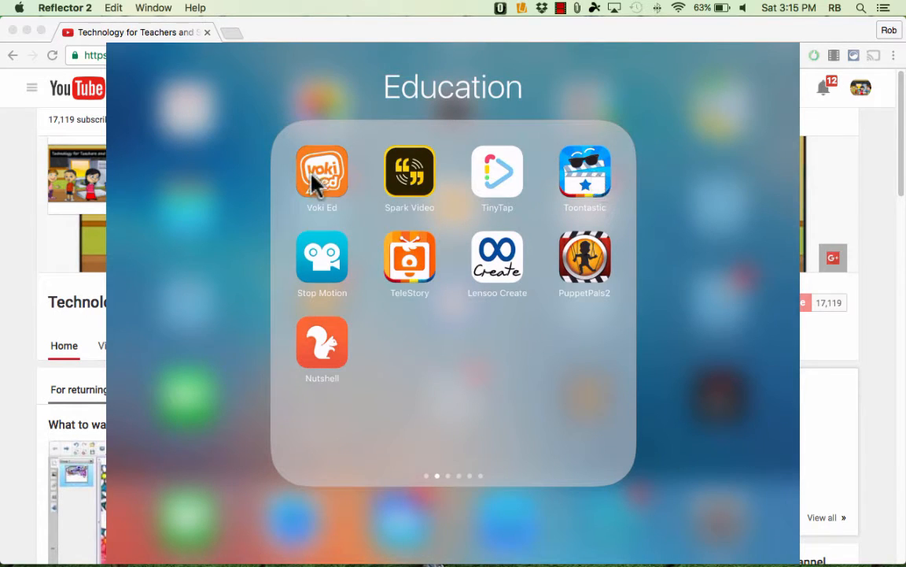
mouse_move(594, 189)
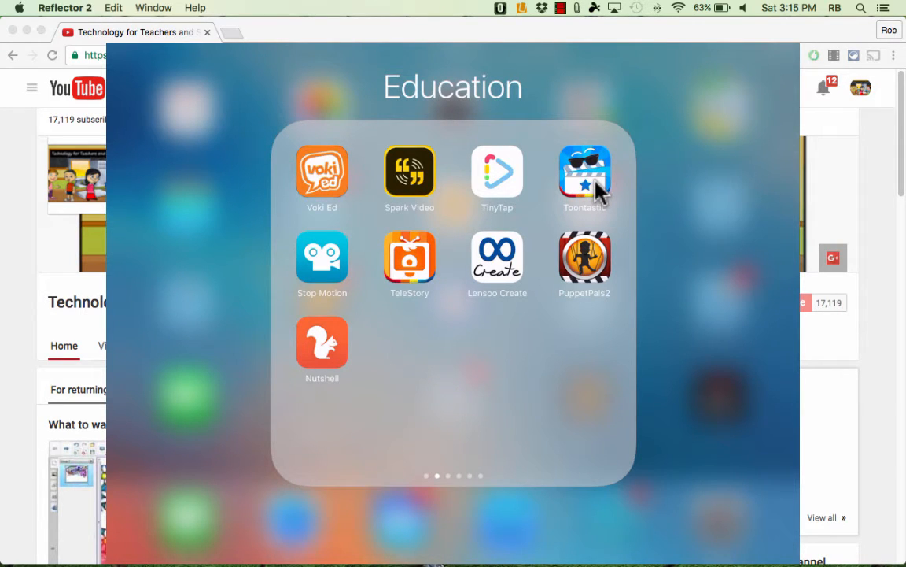
- Launch Toontastic from the Education folder and start a new cartoon
click(584, 173)
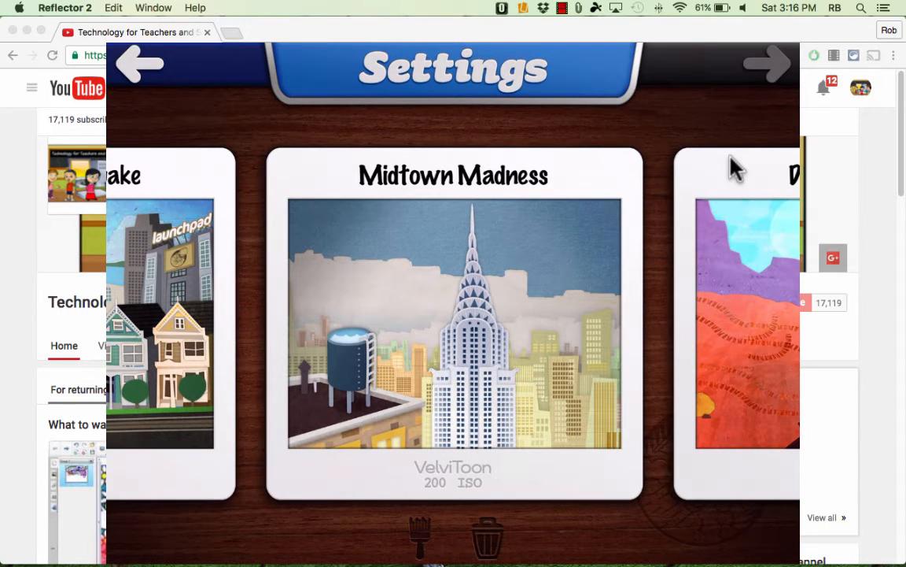
- Pick the Midtown Madness city backdrop and continue to the Toys shelf
click(454, 323)
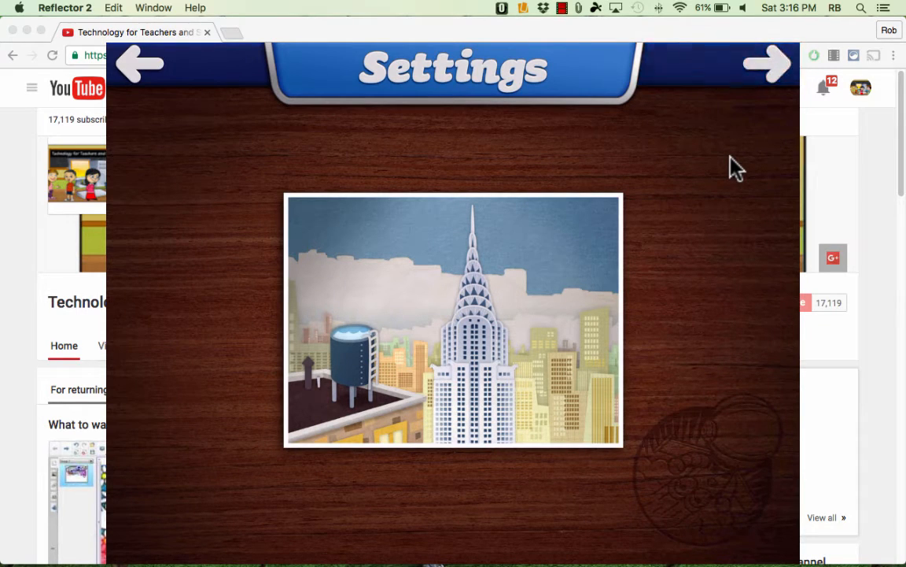
click(767, 64)
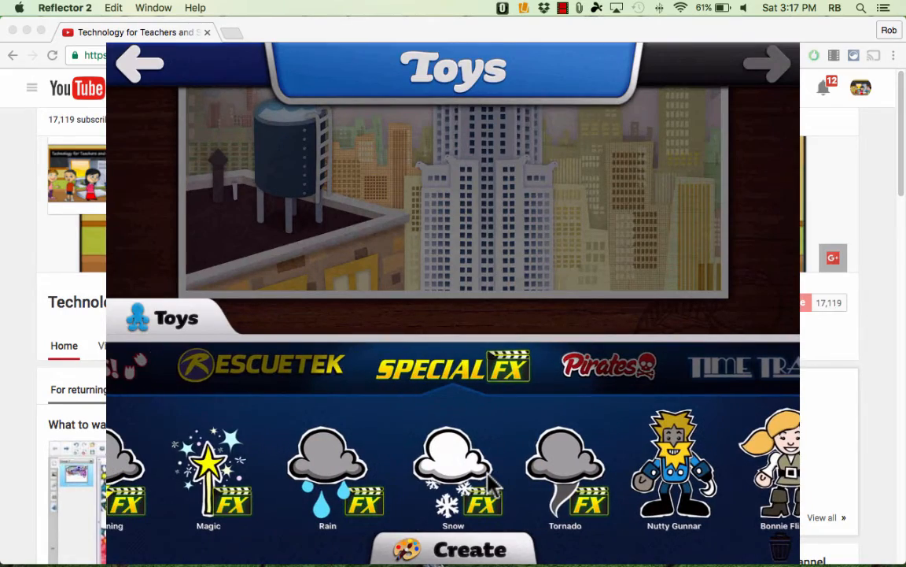
- Place the snowman, T-Rex and Triceratops in the city scene and start
scroll(left, 3)
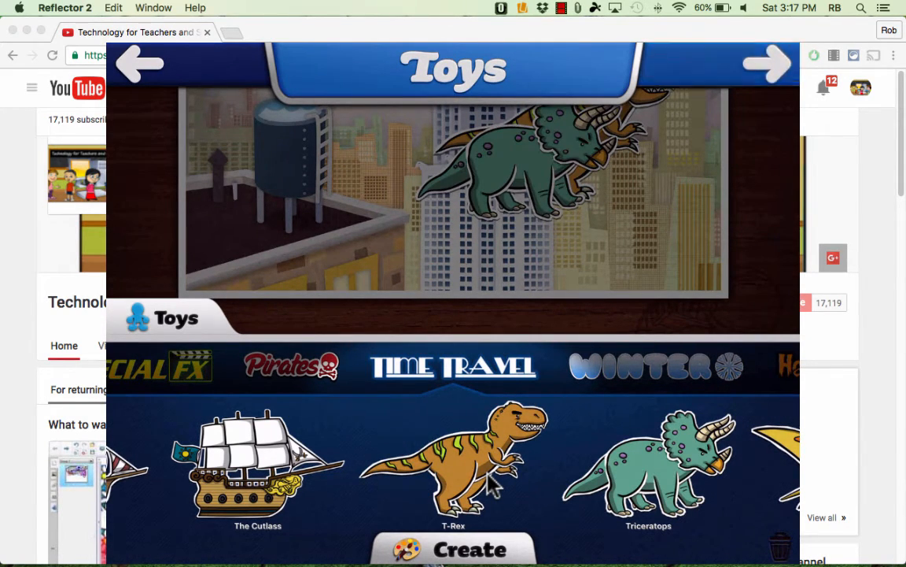
click(767, 63)
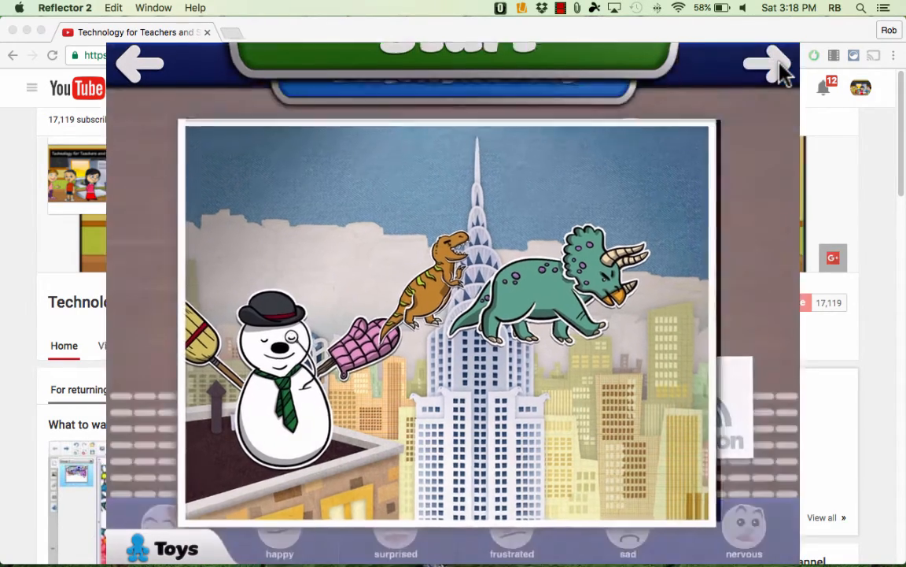
- Audition happy, friendly and frustrated moods, then keep nervous music for the scene
click(762, 65)
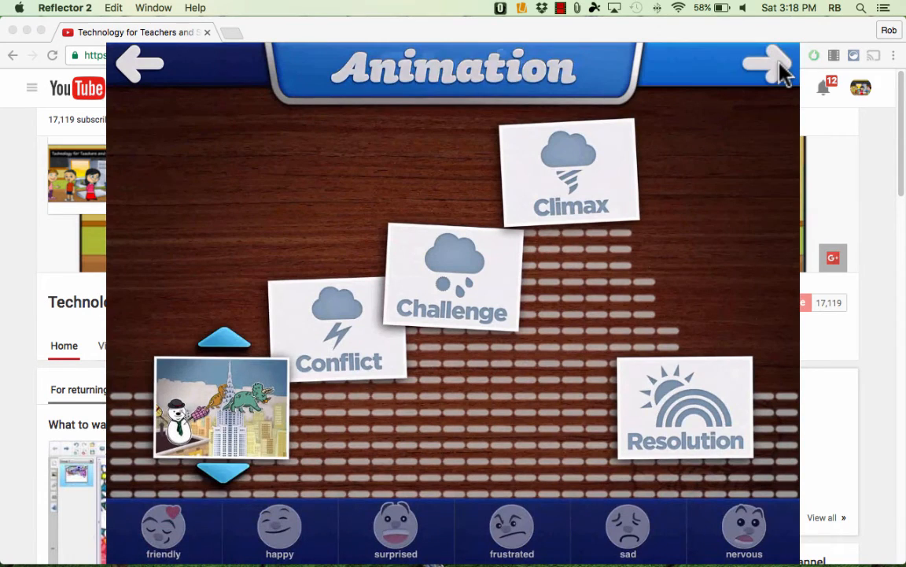
click(759, 64)
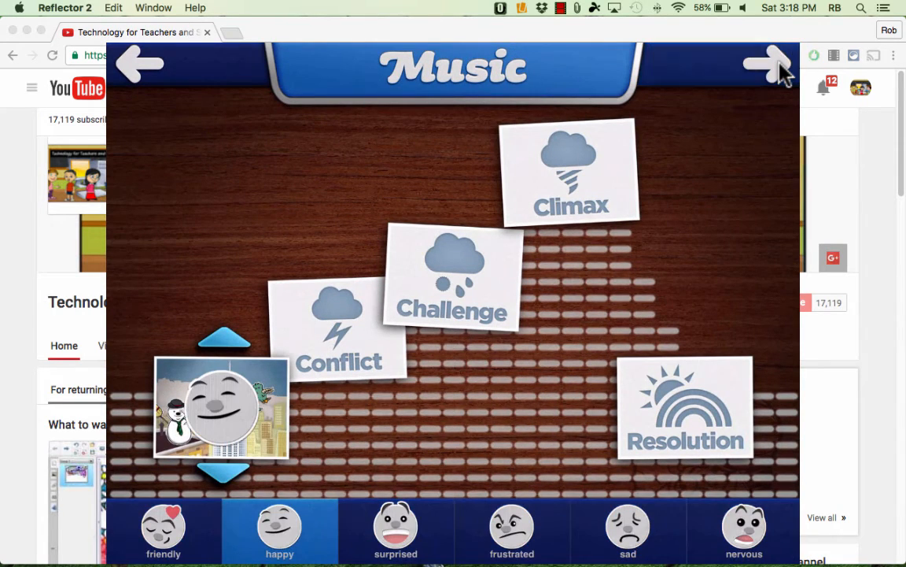
click(163, 529)
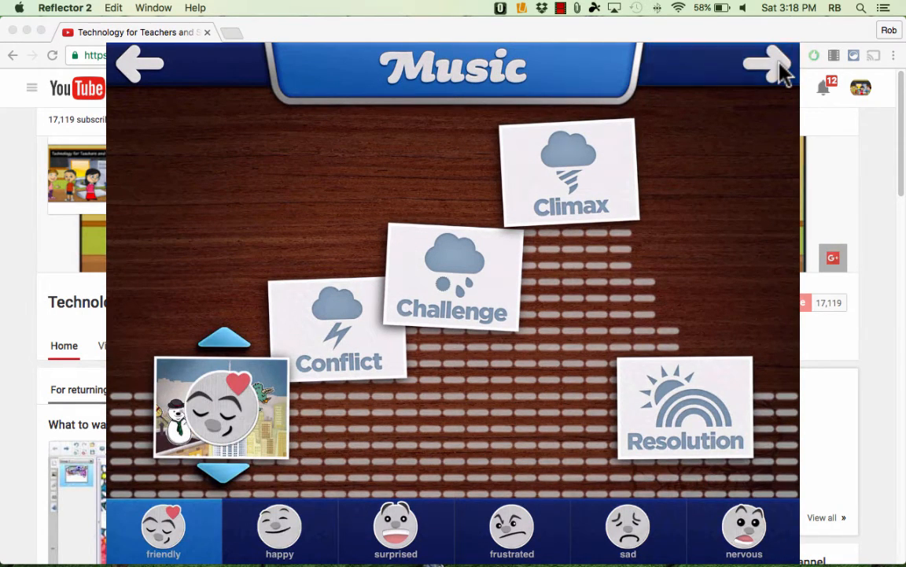
click(511, 527)
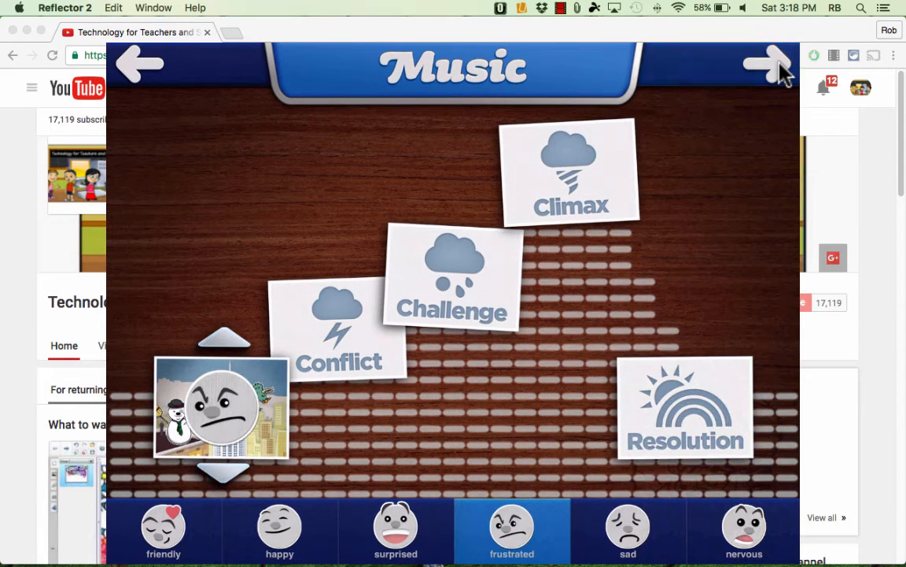
click(743, 530)
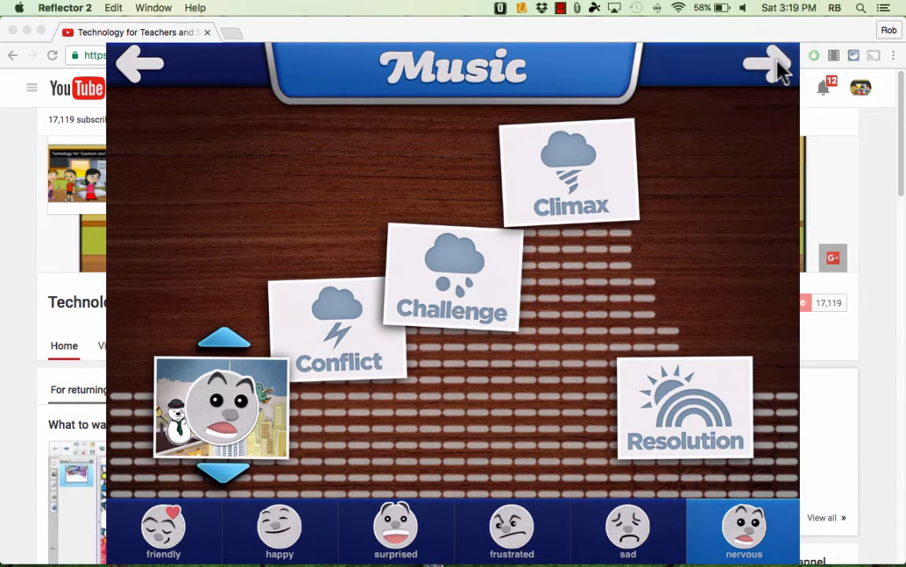
click(768, 65)
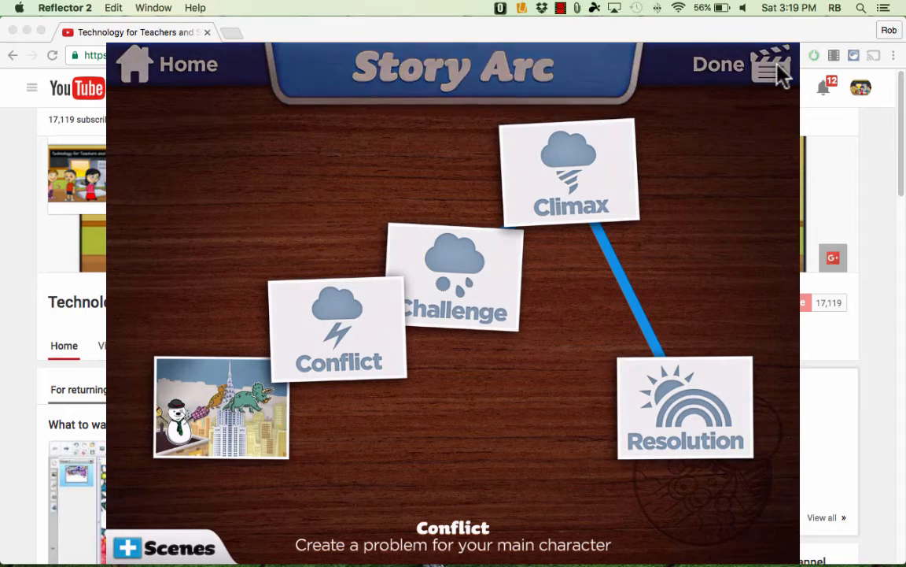
- Title the cartoon, credit the director, and export it to the camera roll
click(717, 63)
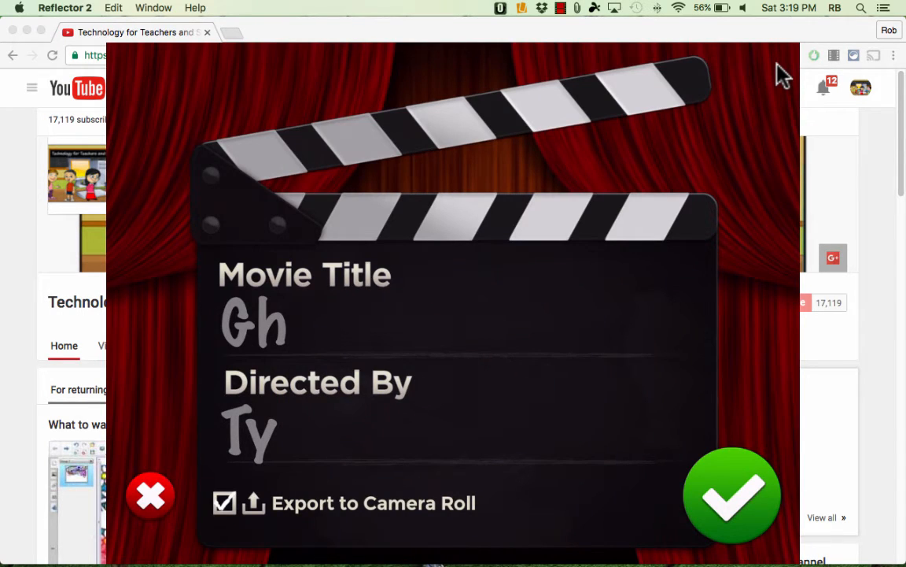
click(731, 495)
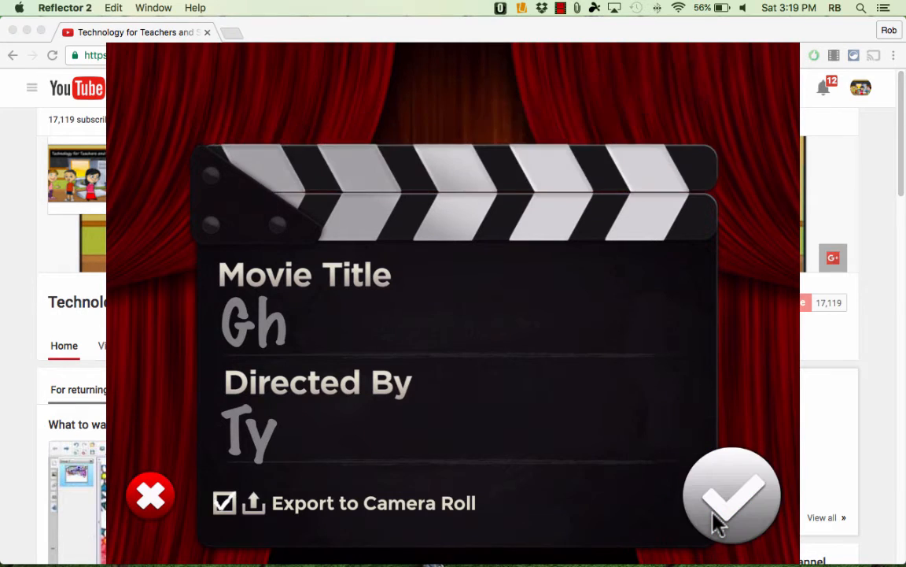
click(731, 496)
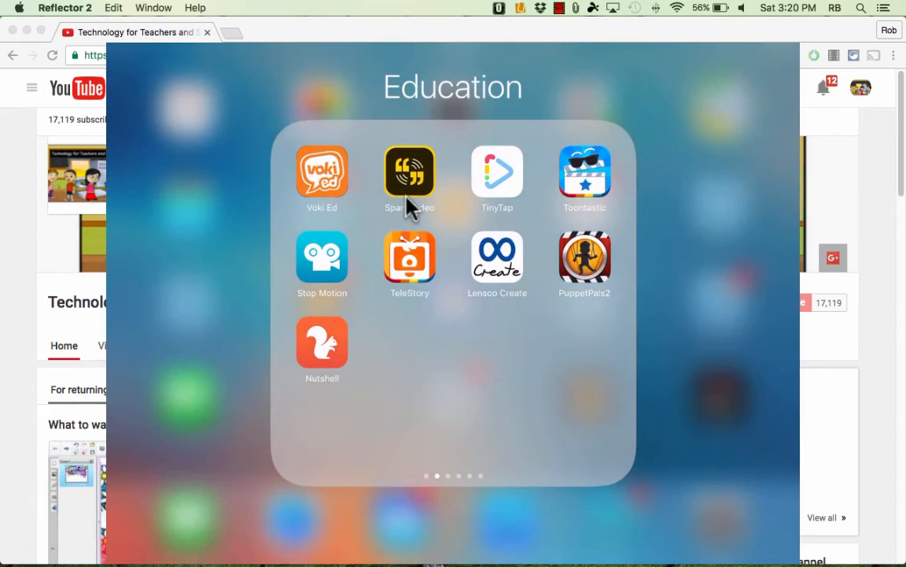
mouse_move(406, 276)
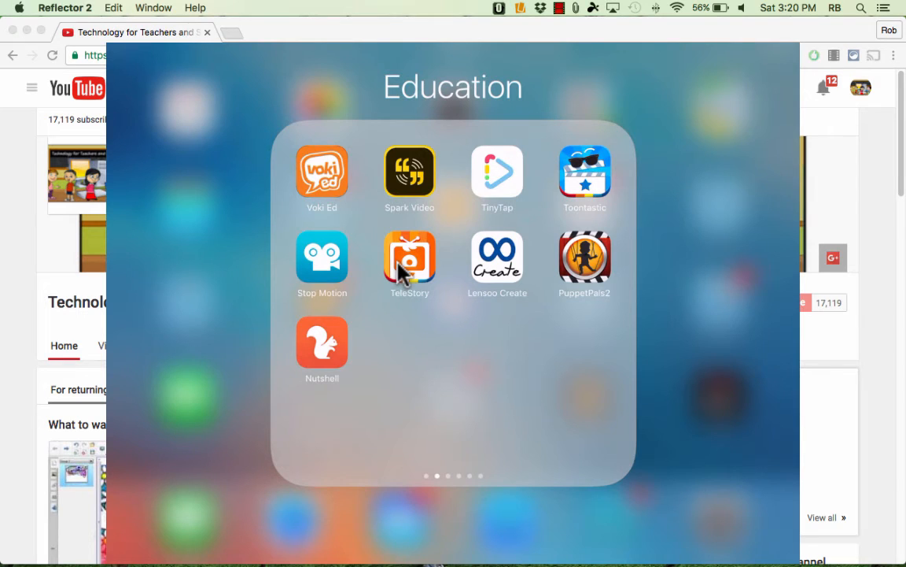
mouse_move(318, 272)
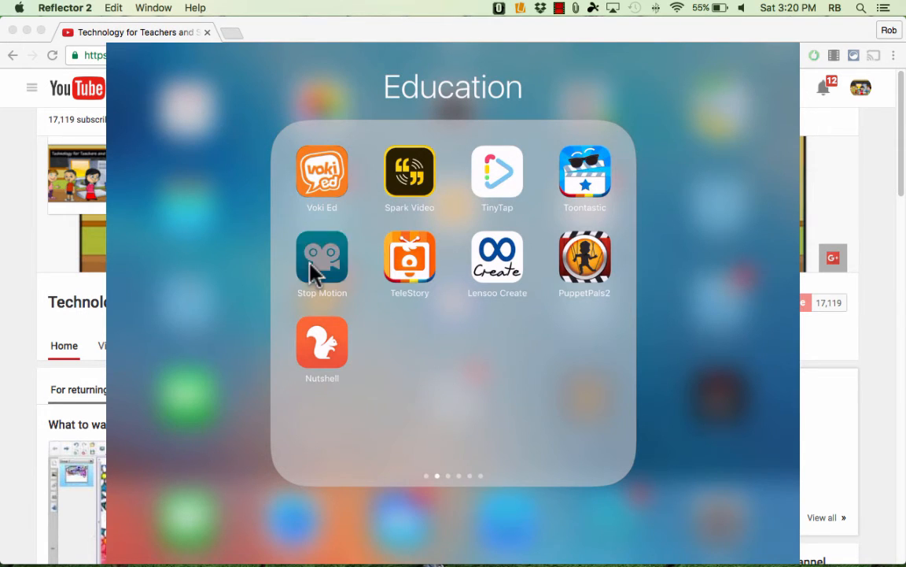
click(322, 260)
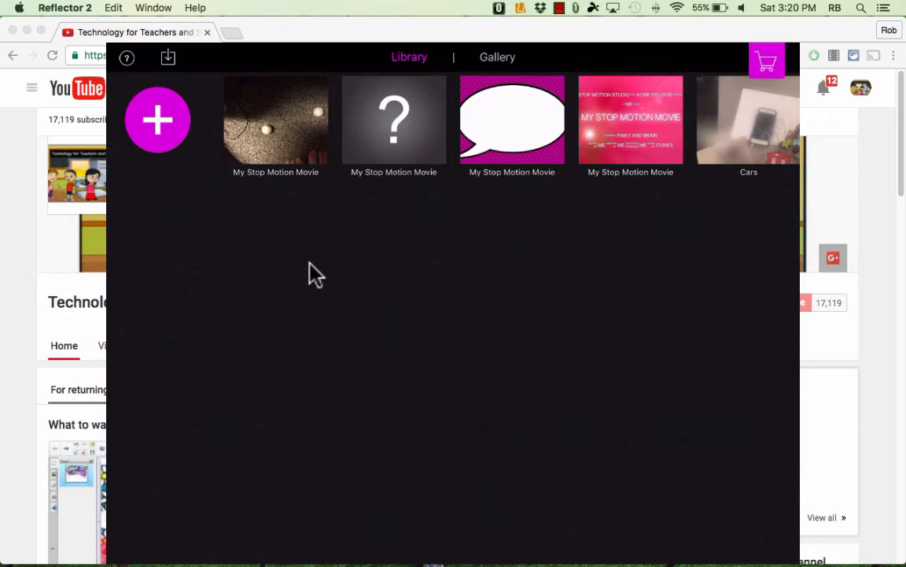
mouse_move(182, 110)
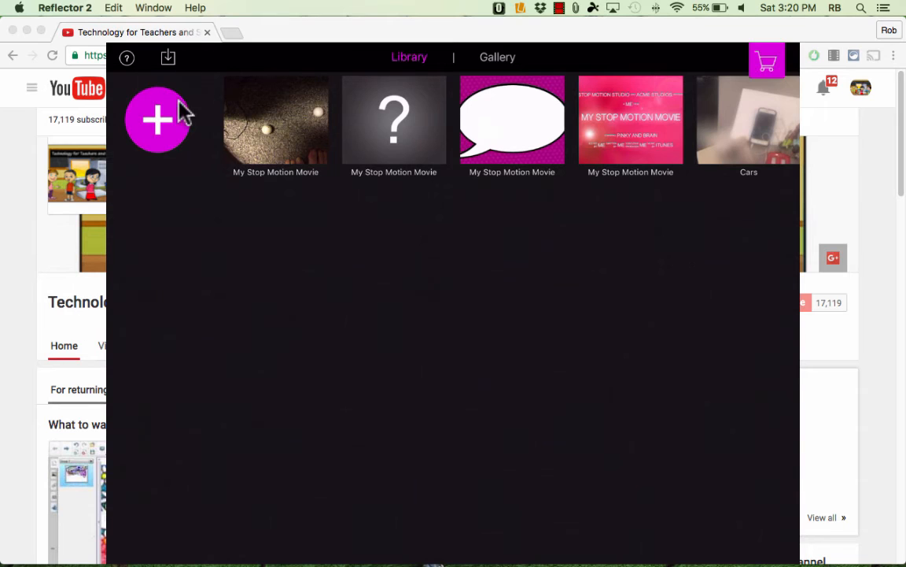
mouse_move(197, 547)
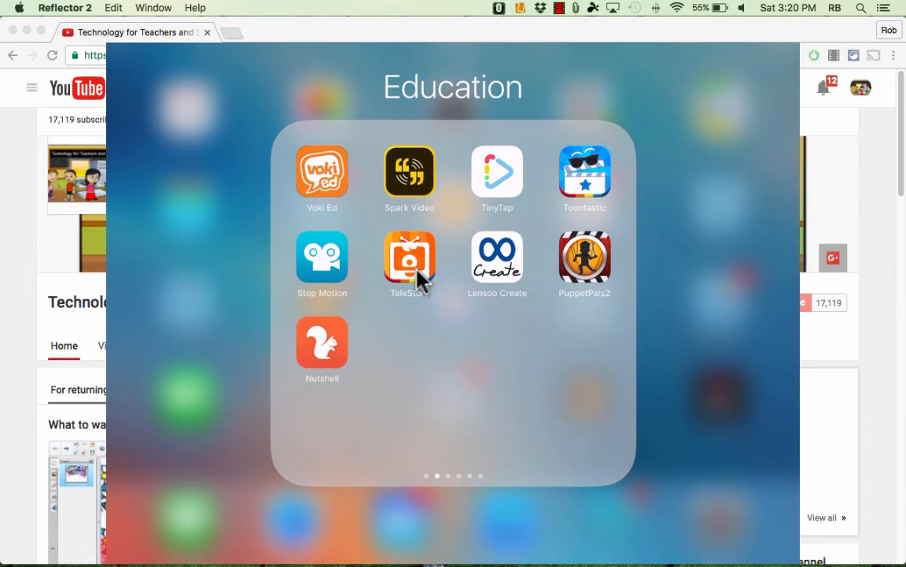
mouse_move(588, 189)
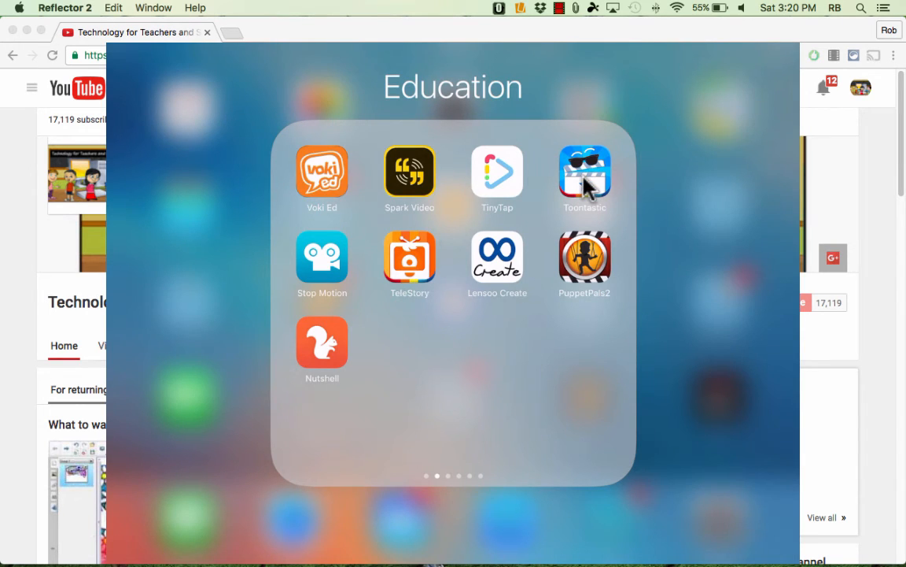
mouse_move(468, 286)
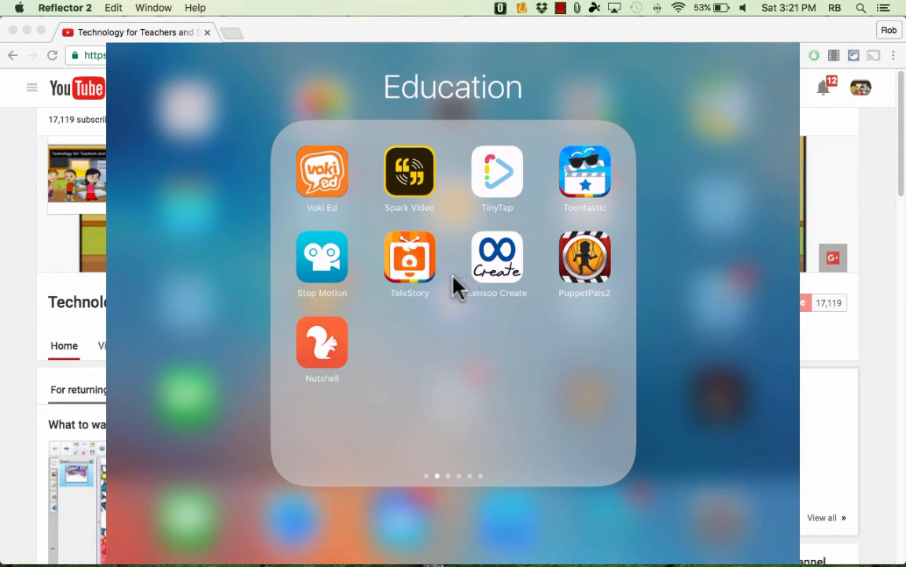
mouse_move(417, 302)
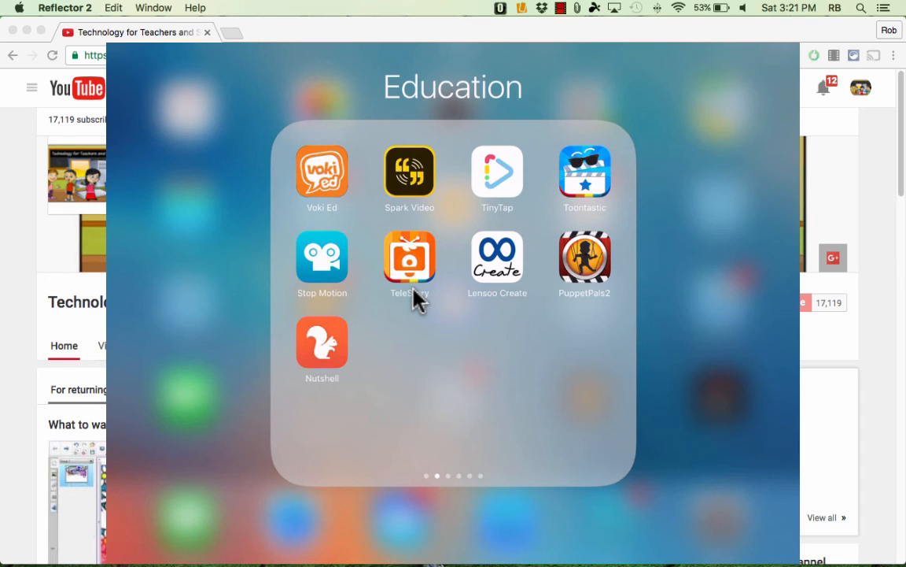
mouse_move(334, 225)
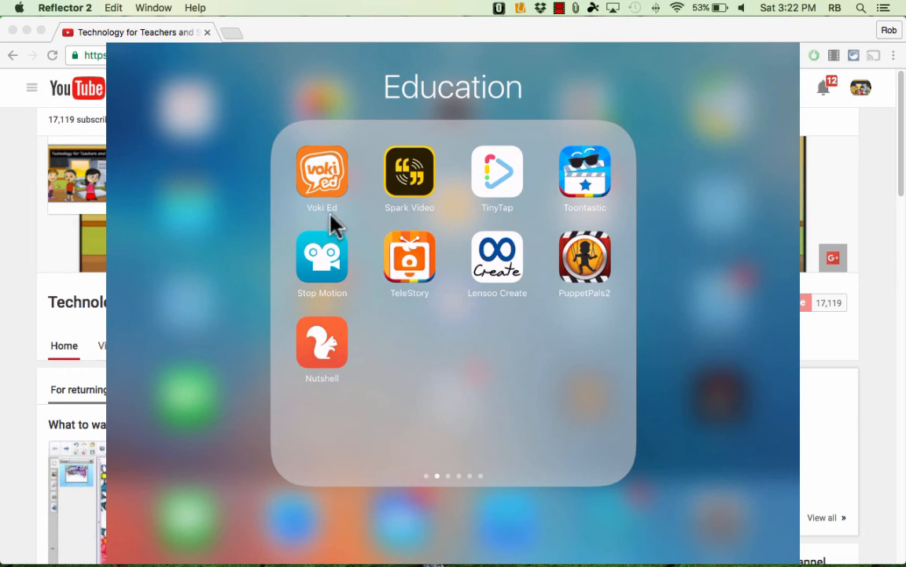
mouse_move(391, 270)
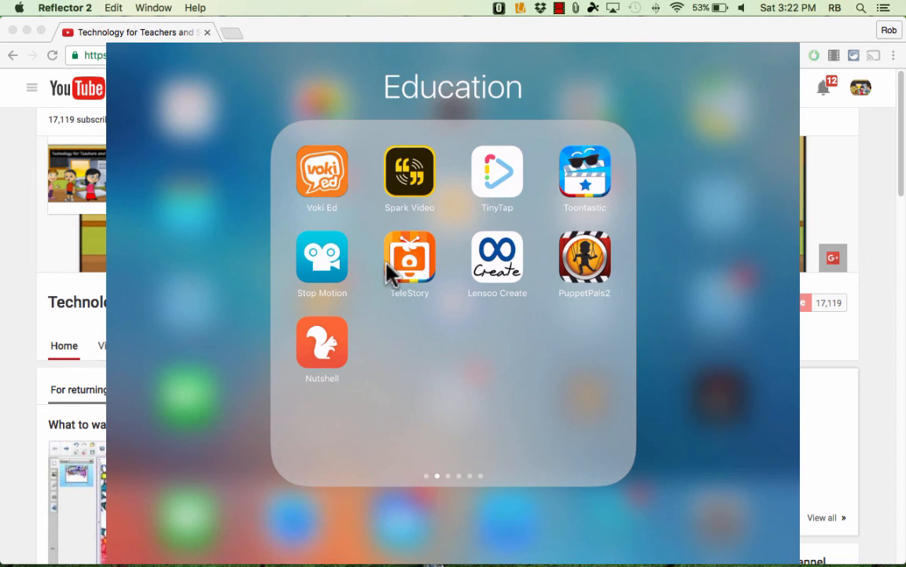
mouse_move(370, 363)
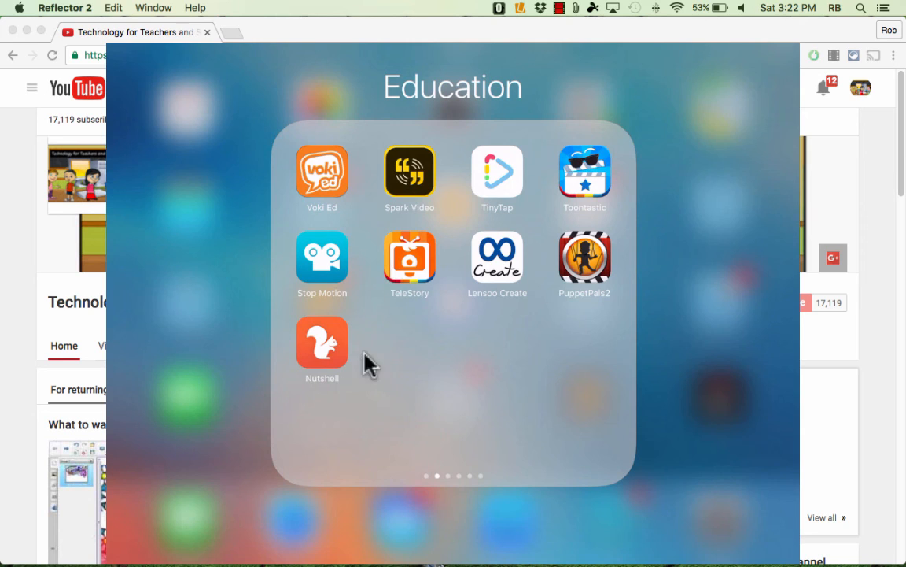
mouse_move(332, 171)
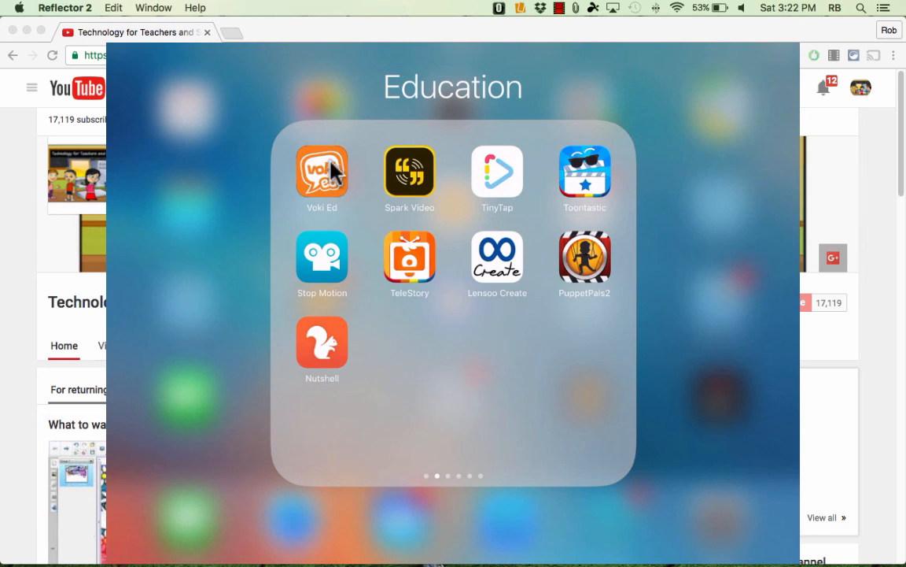
mouse_move(393, 264)
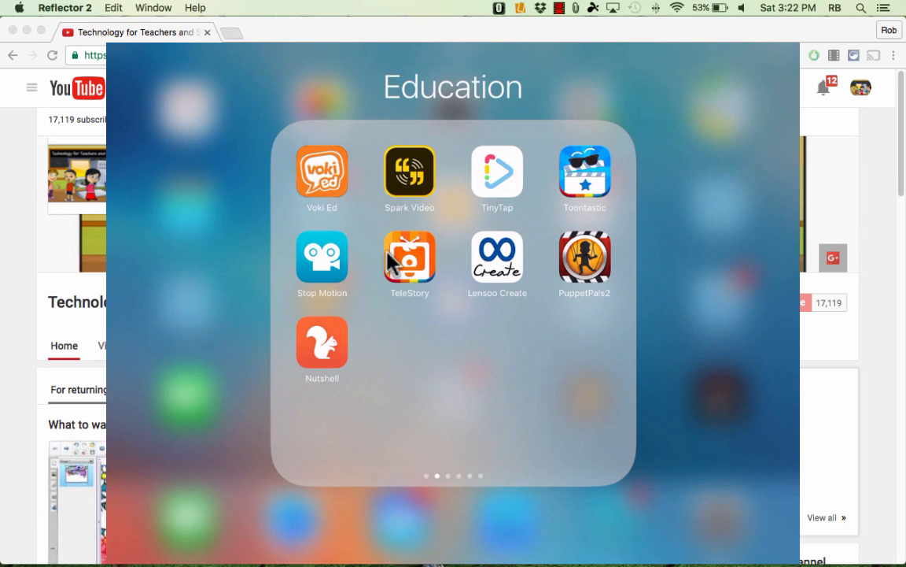